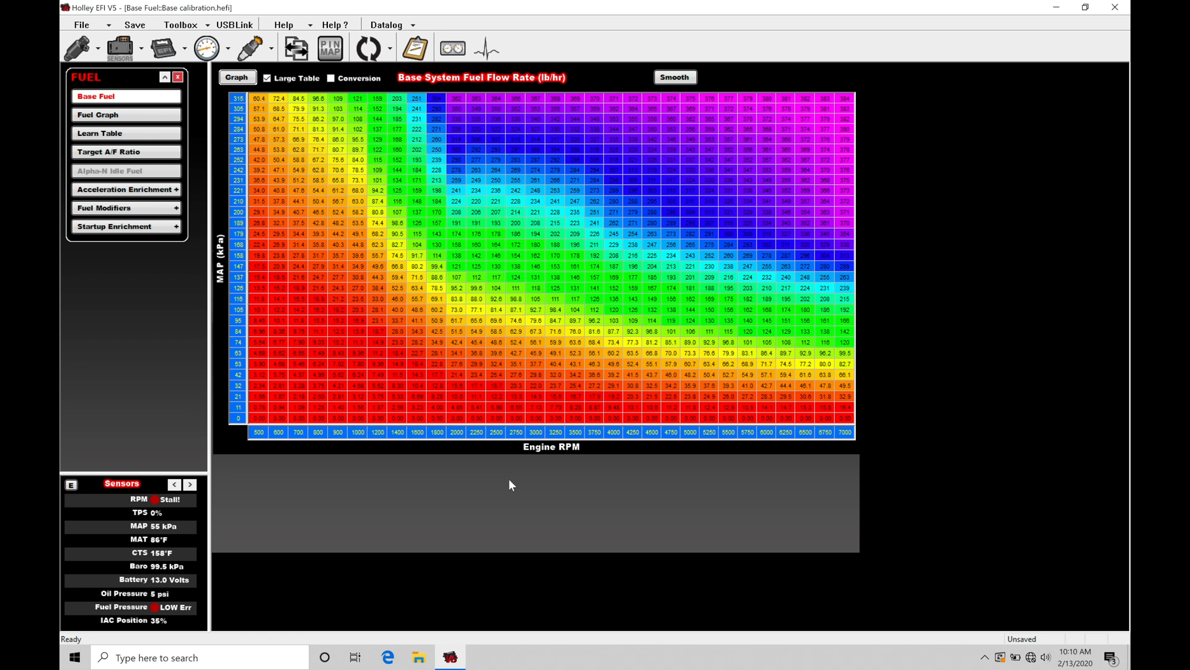
mouse_move(459, 272)
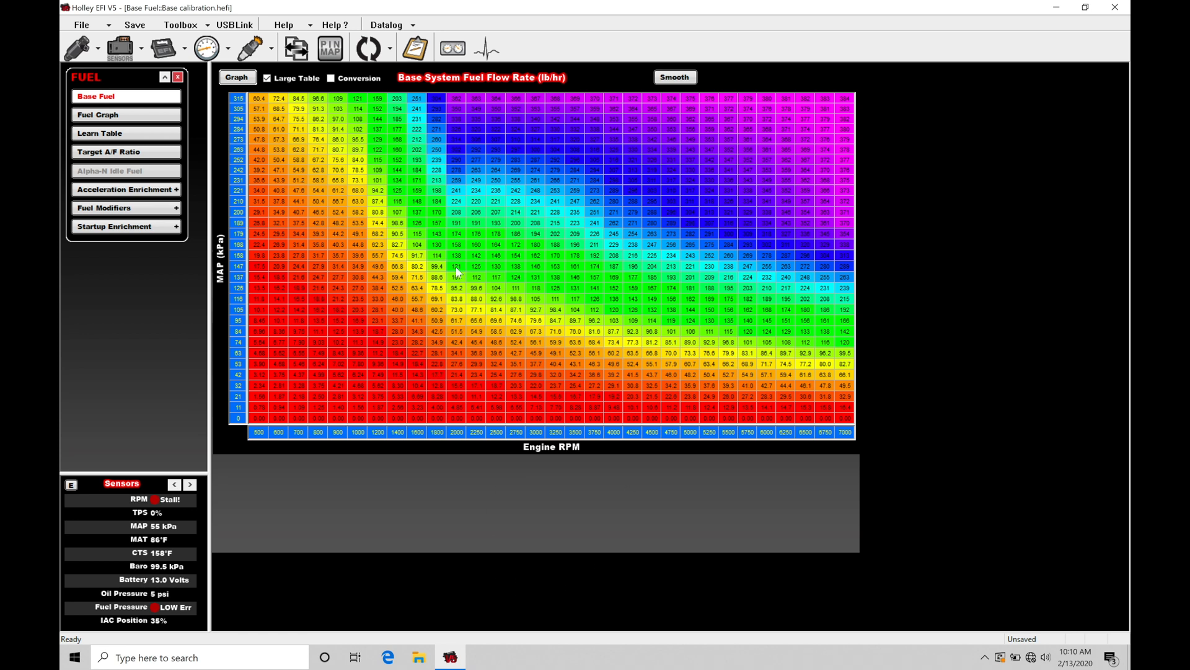
mouse_move(499, 382)
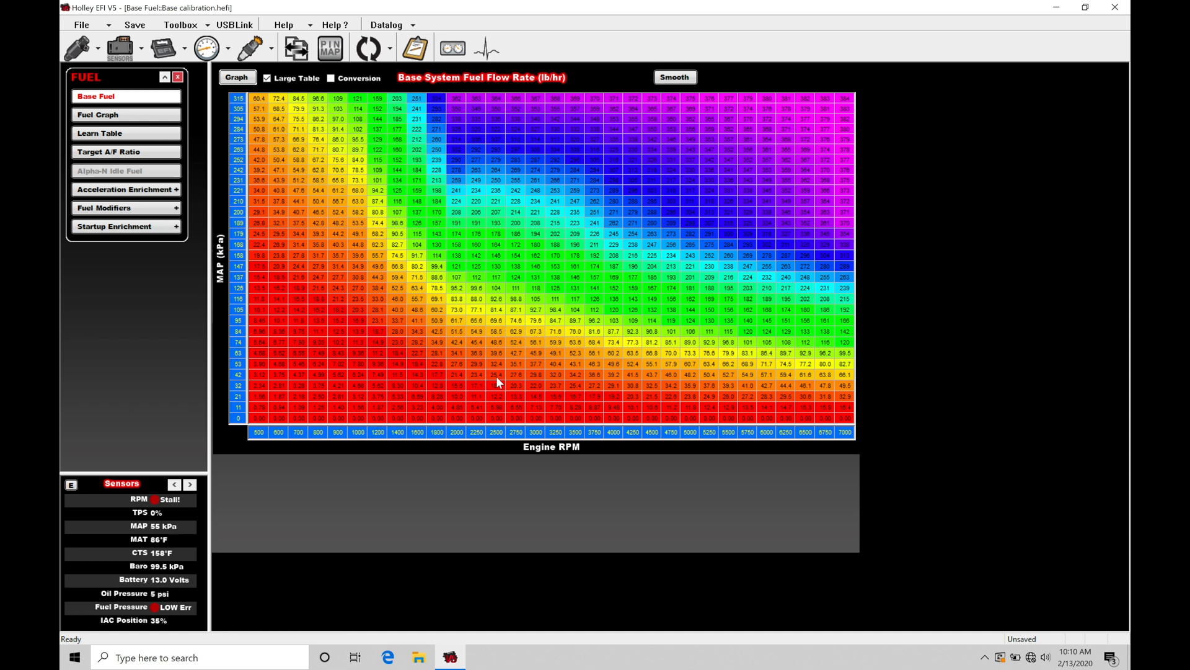
mouse_move(265, 227)
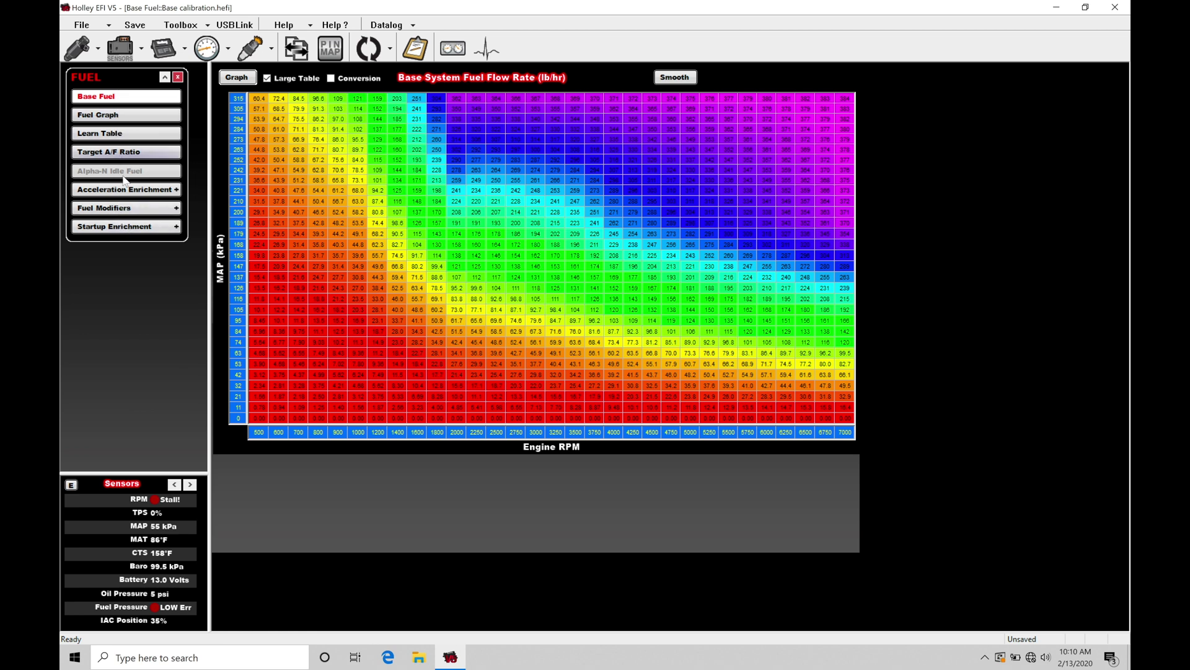
Step: Display the Cranking Fuel curve over coolant temperature, then the Base Fuel MAP-by-RPM flow table
click(118, 227)
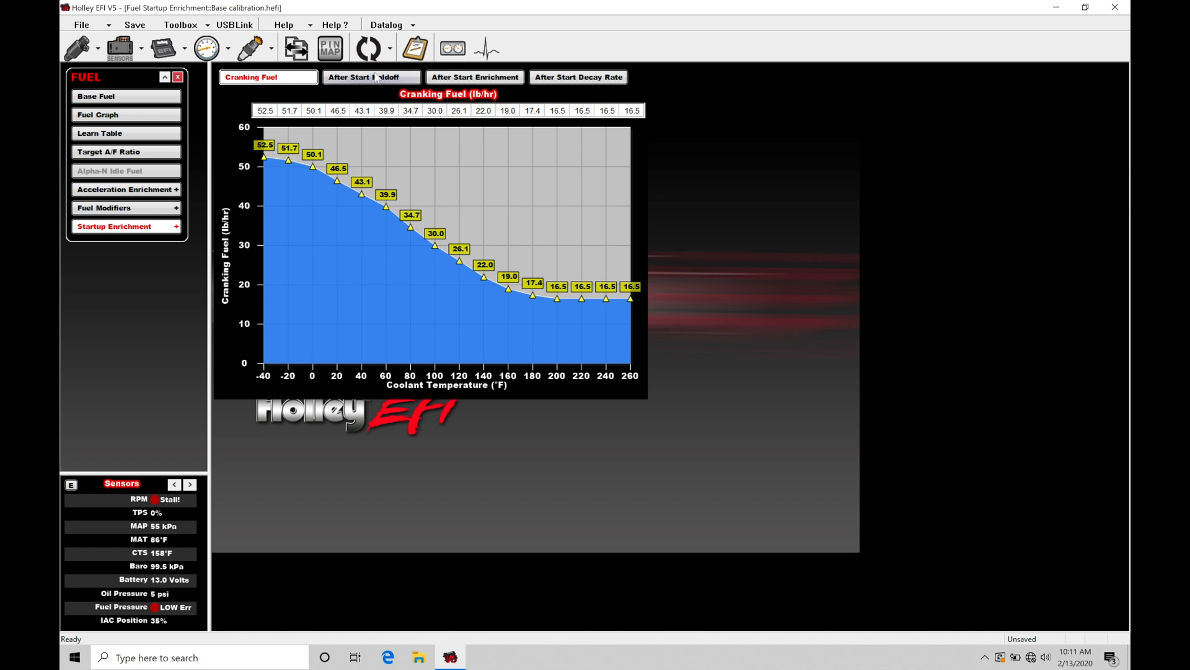
mouse_move(566, 86)
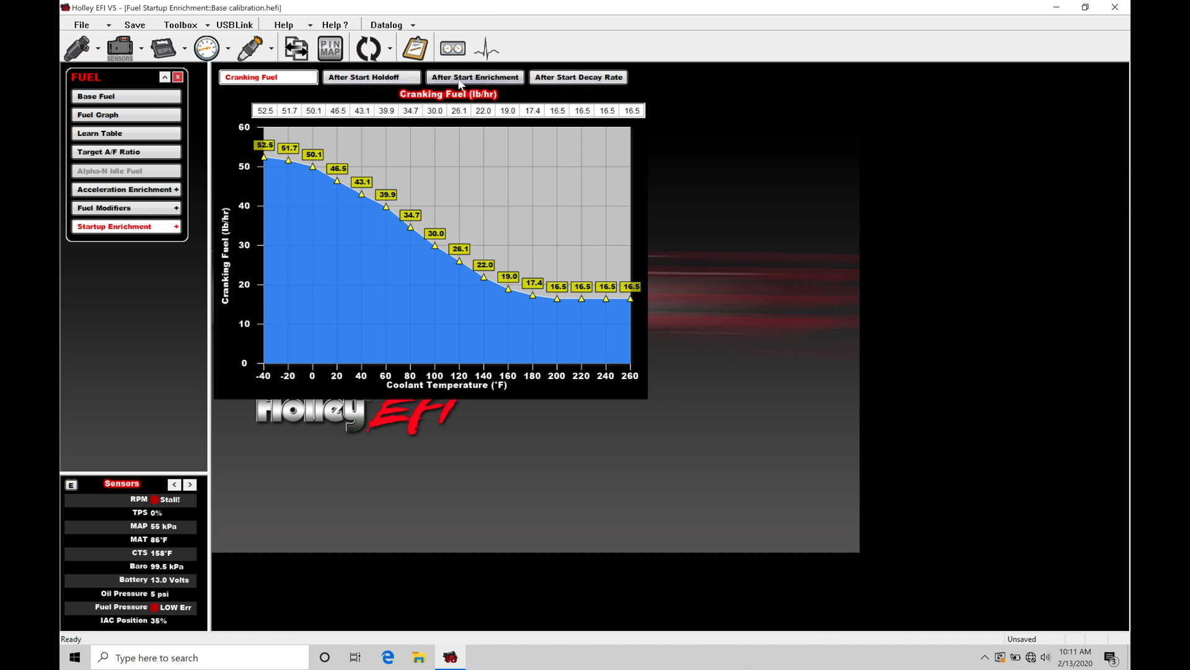
mouse_move(539, 81)
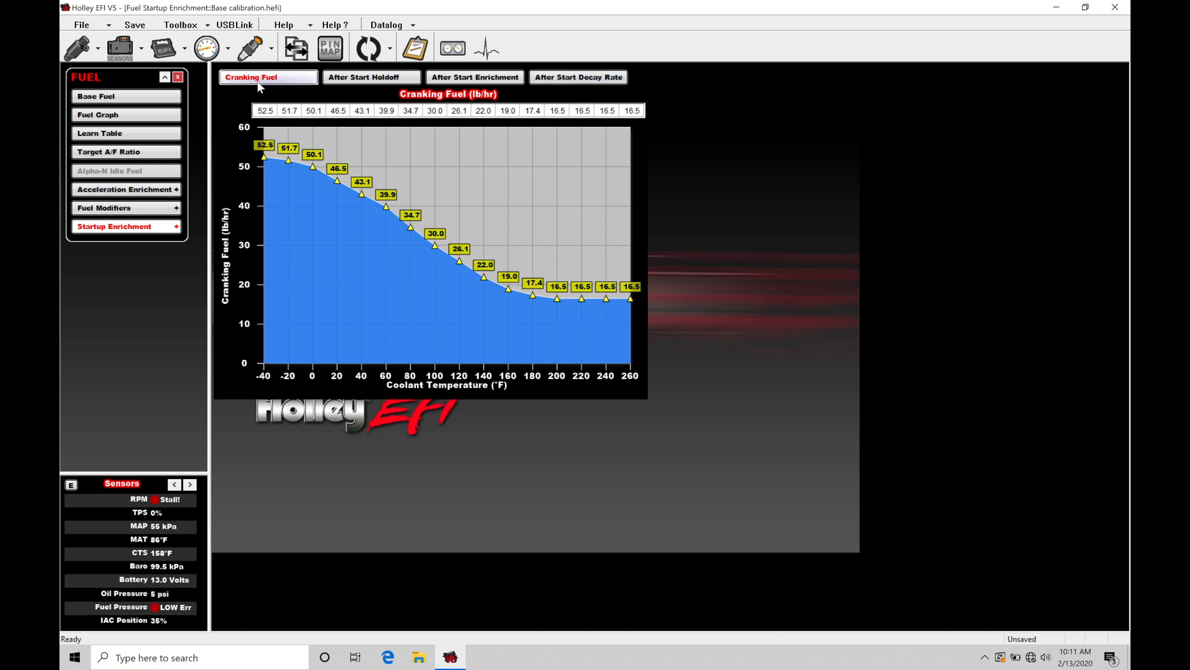
mouse_move(367, 102)
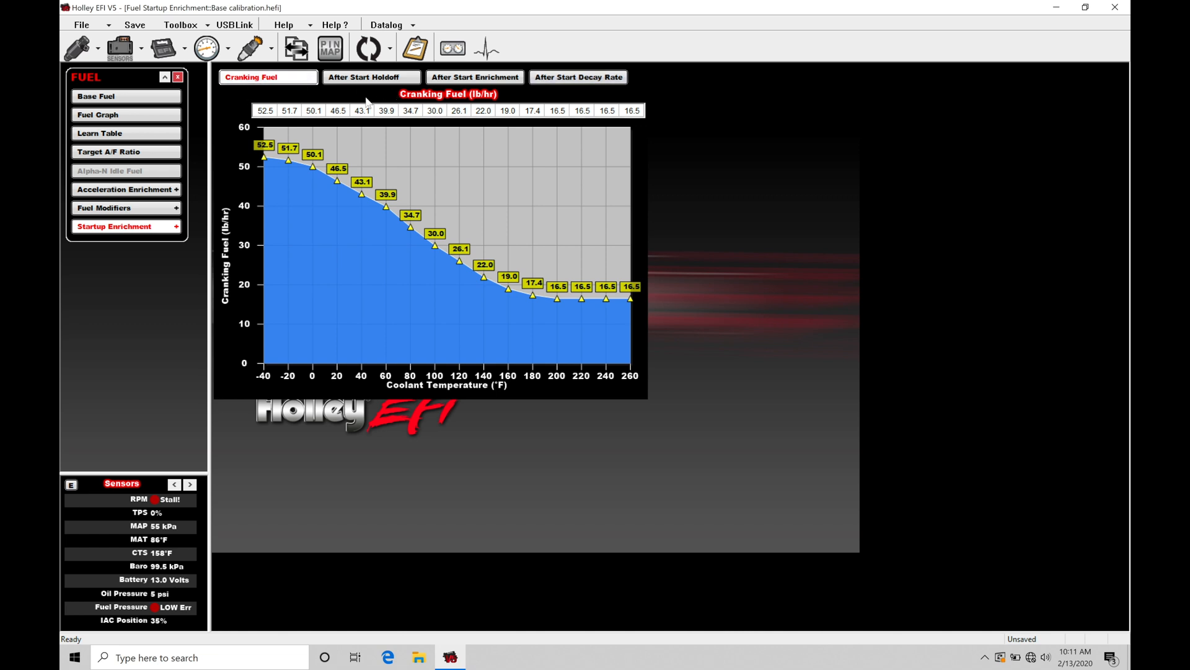
mouse_move(317, 125)
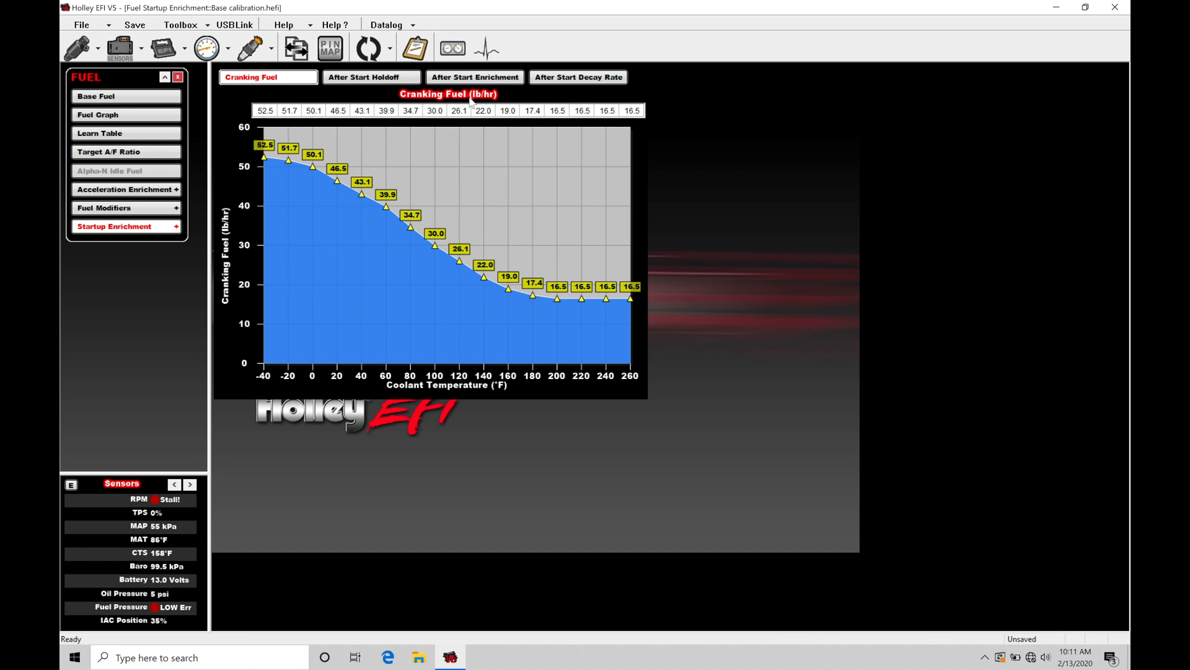
mouse_move(497, 97)
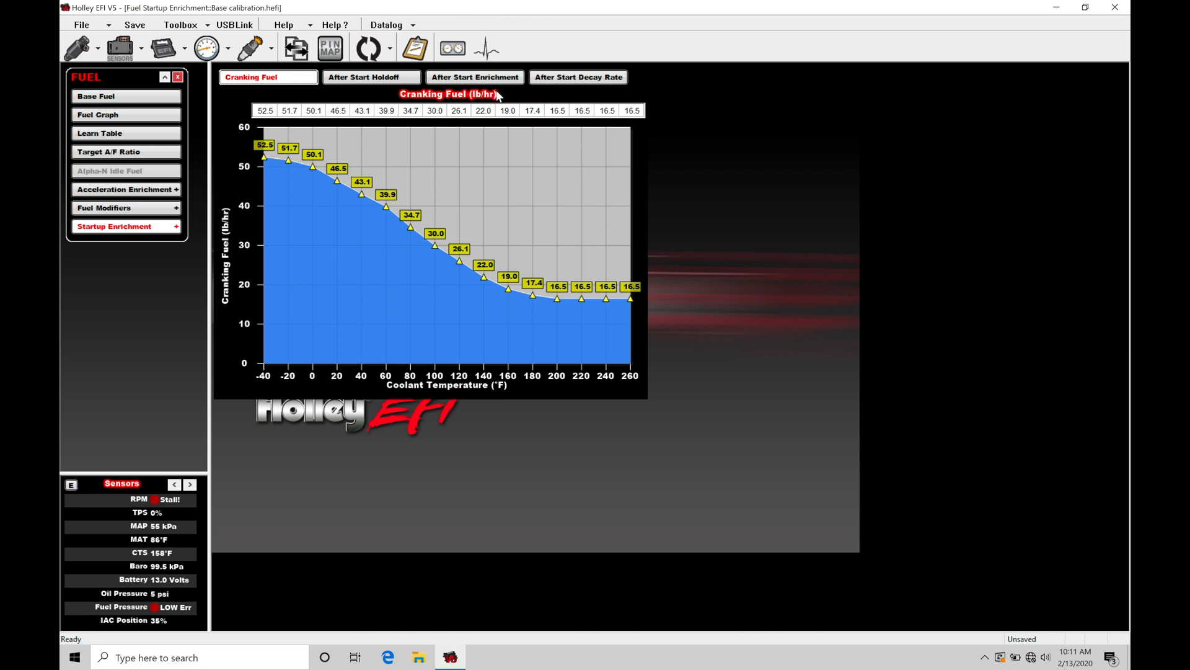
mouse_move(447, 381)
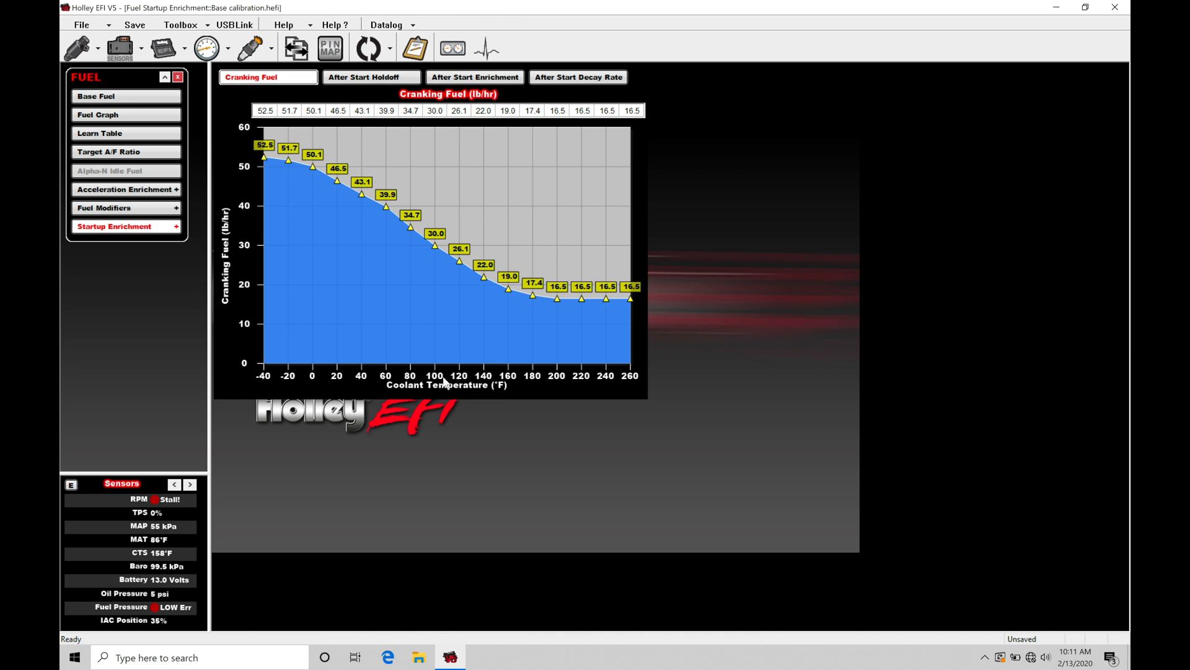
mouse_move(474, 396)
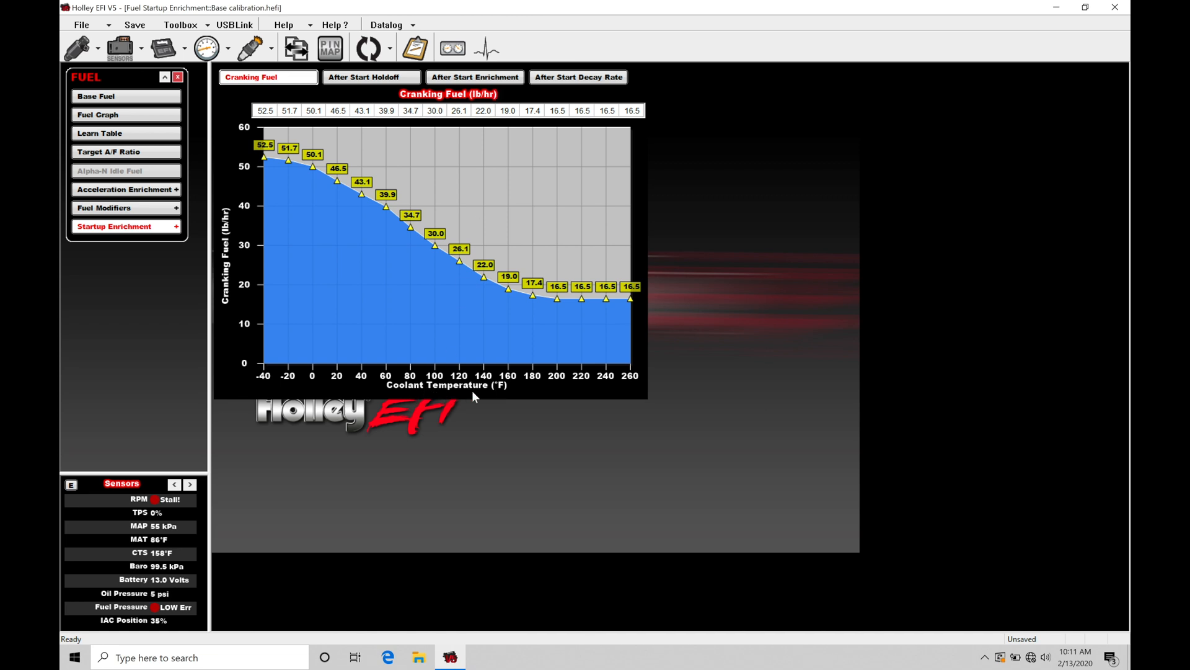
mouse_move(262, 372)
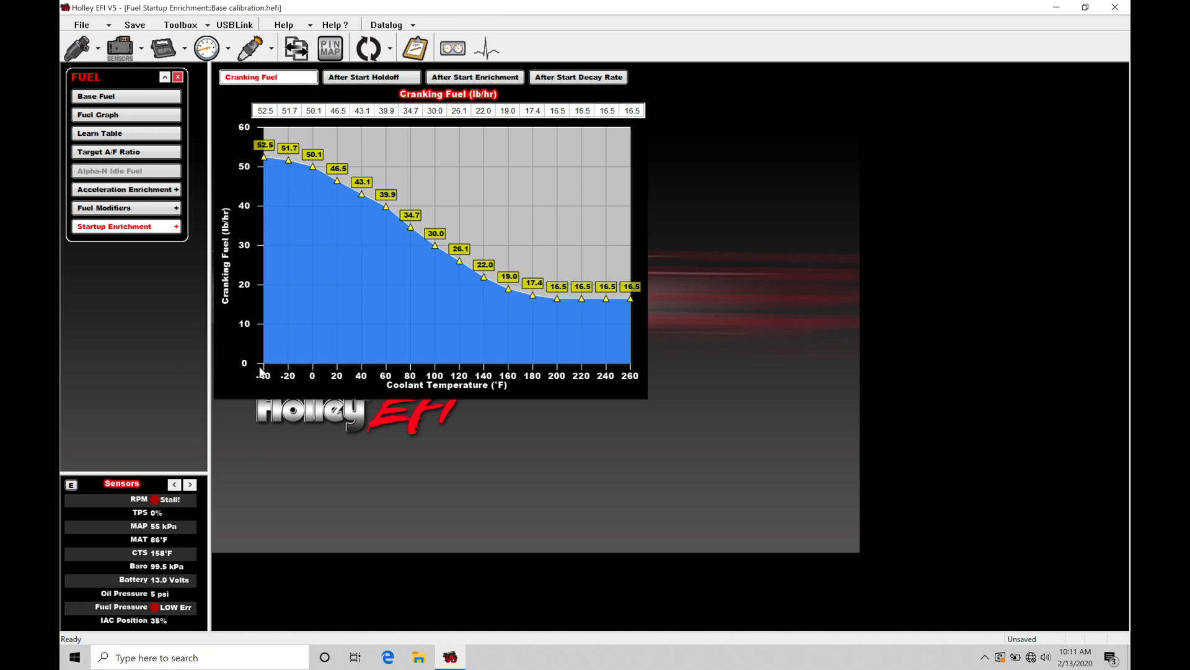
mouse_move(366, 381)
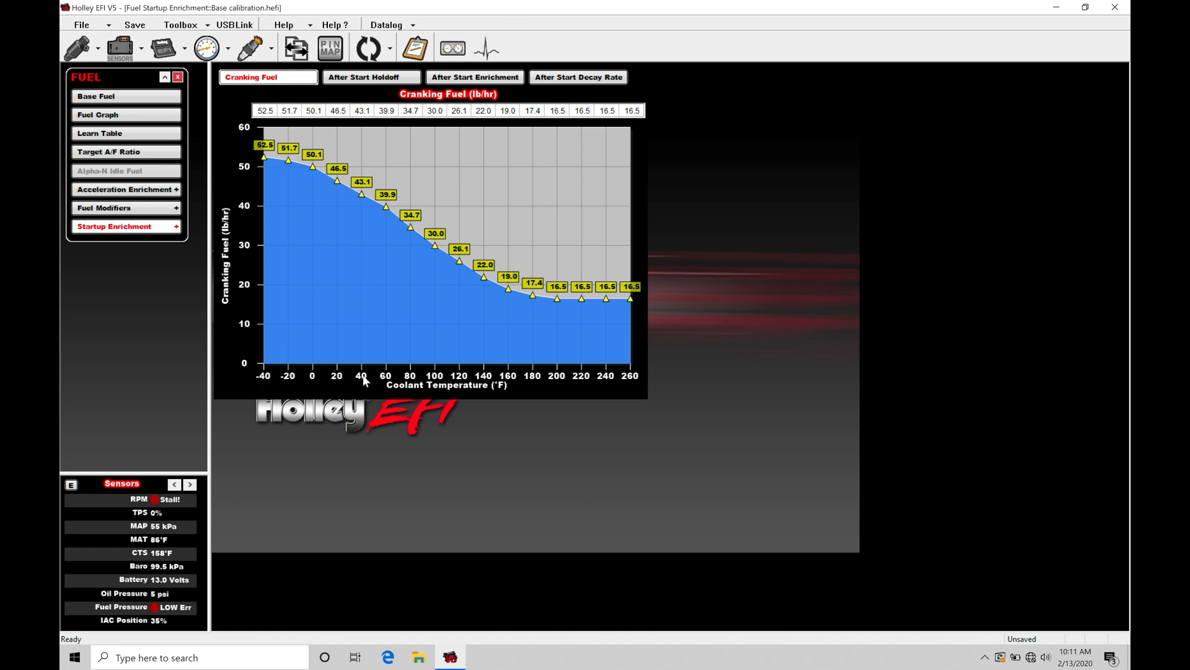
mouse_move(370, 215)
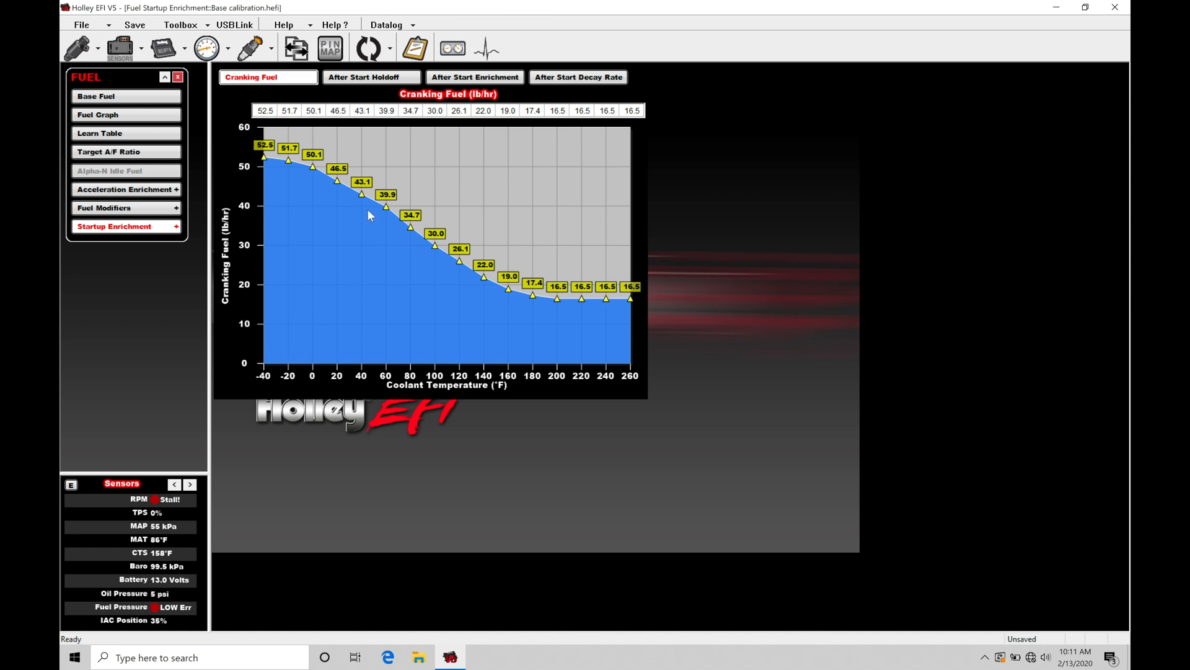
mouse_move(288, 192)
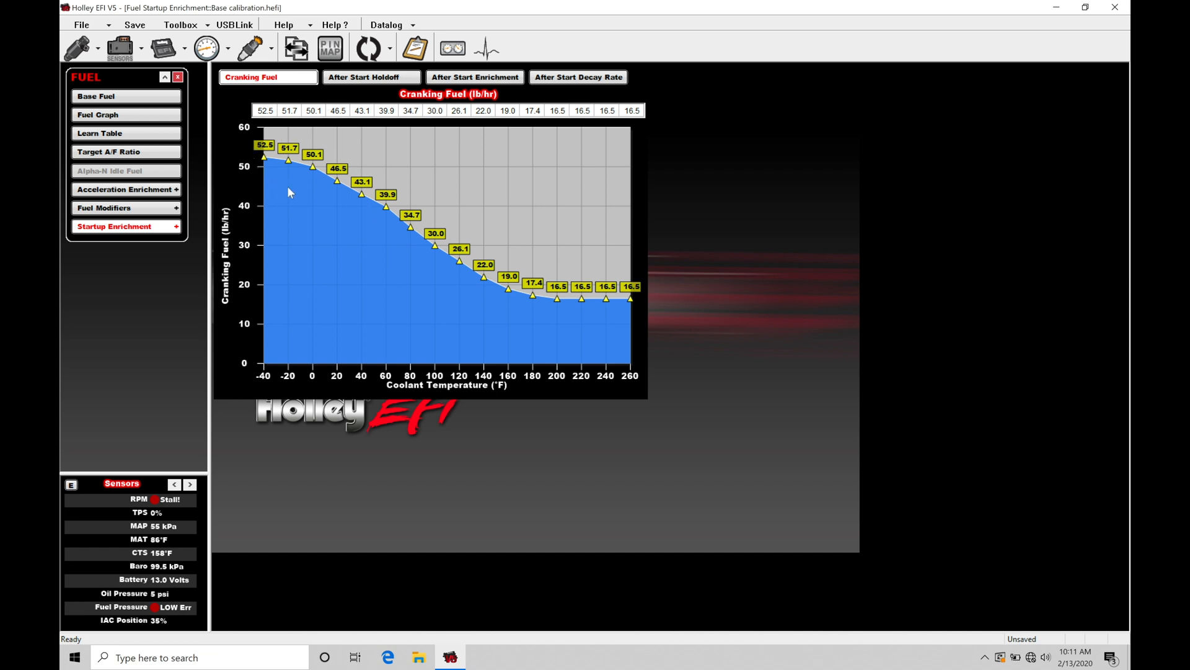
mouse_move(332, 199)
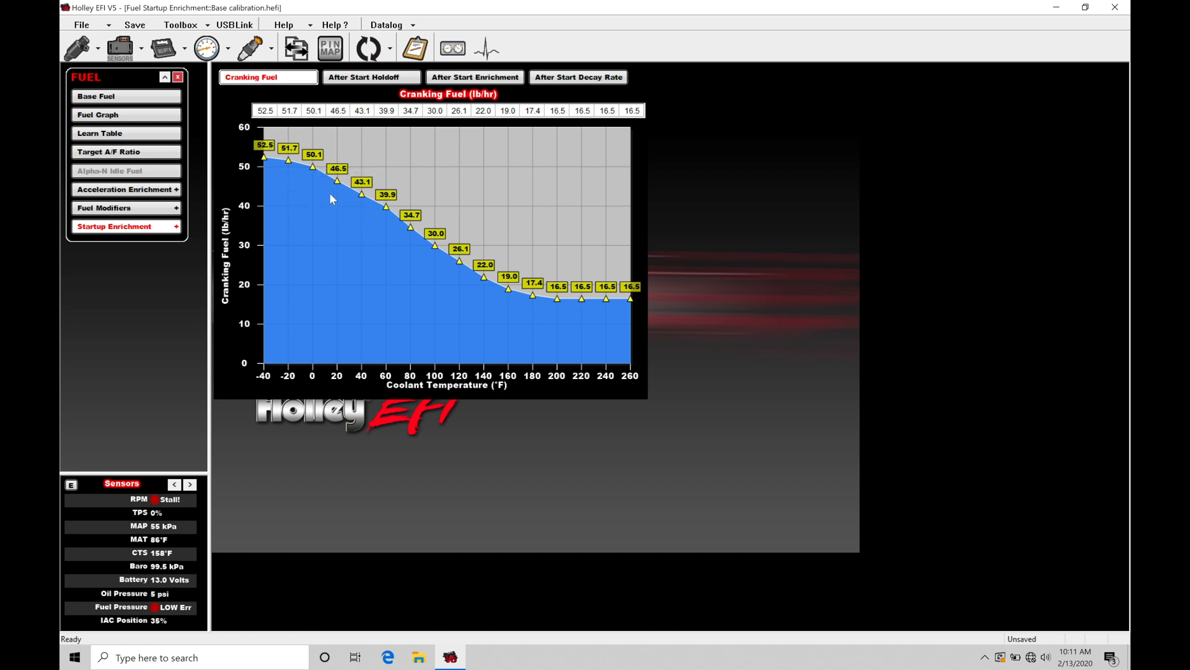
mouse_move(564, 278)
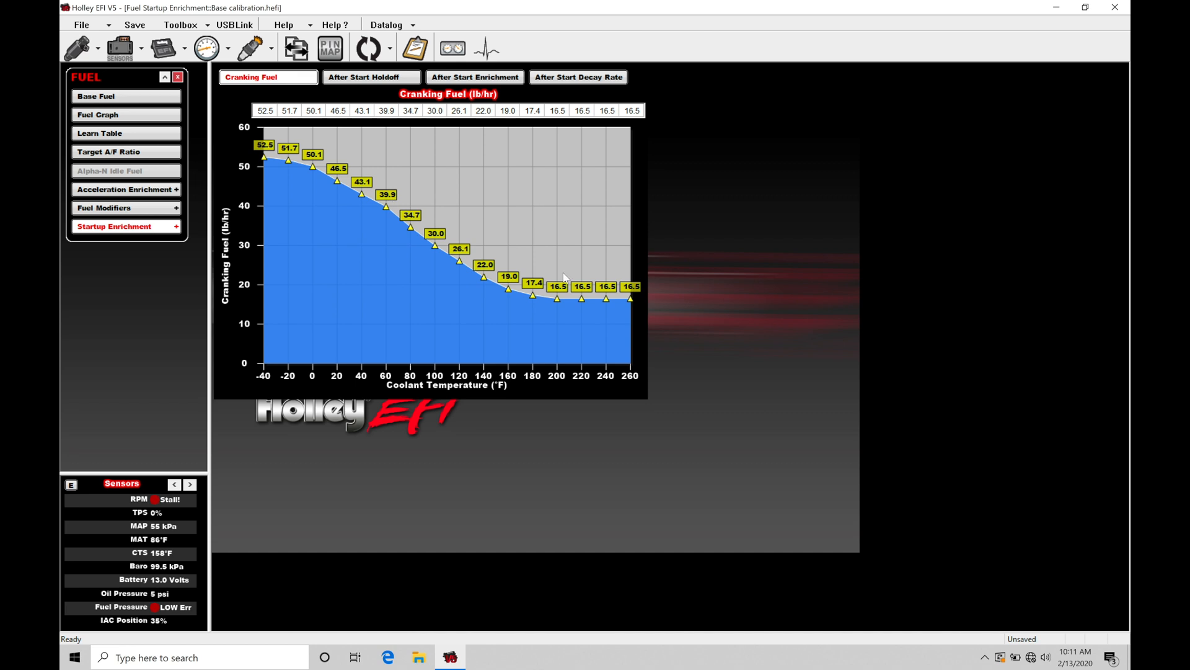
mouse_move(607, 388)
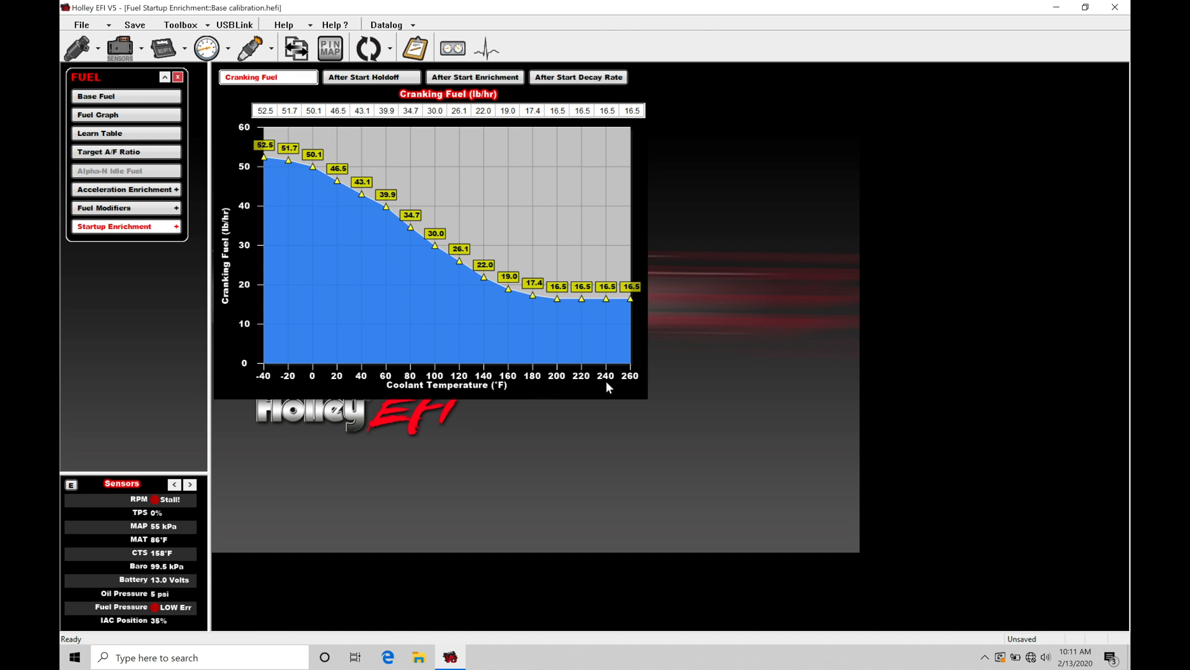
mouse_move(621, 387)
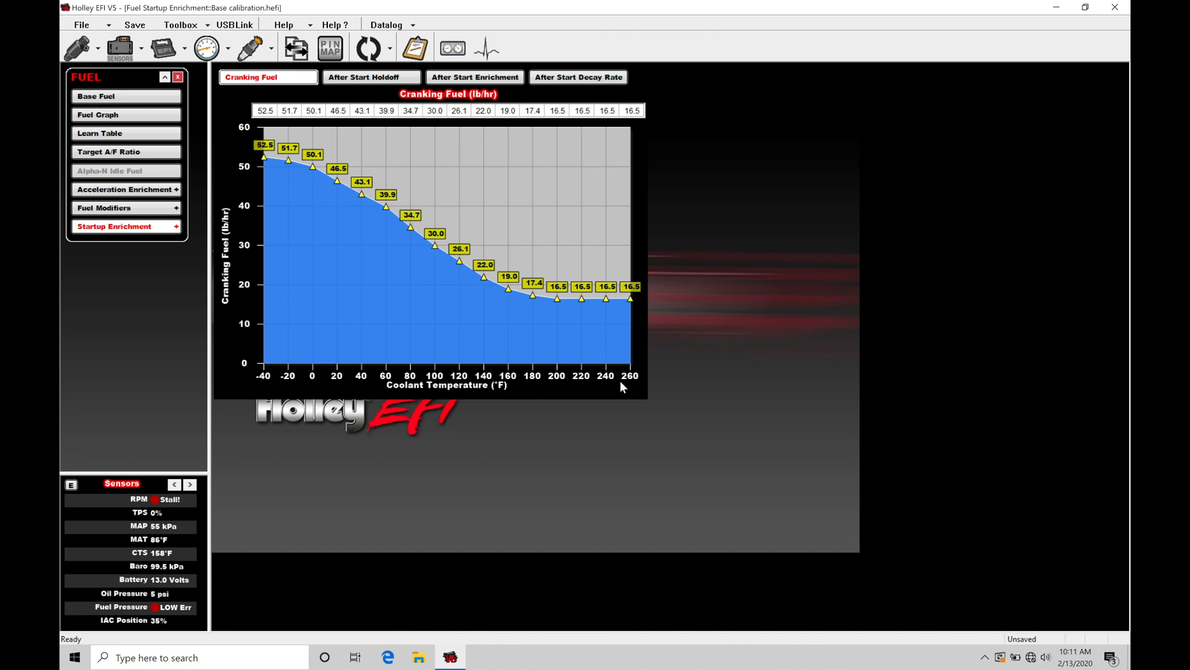
mouse_move(563, 391)
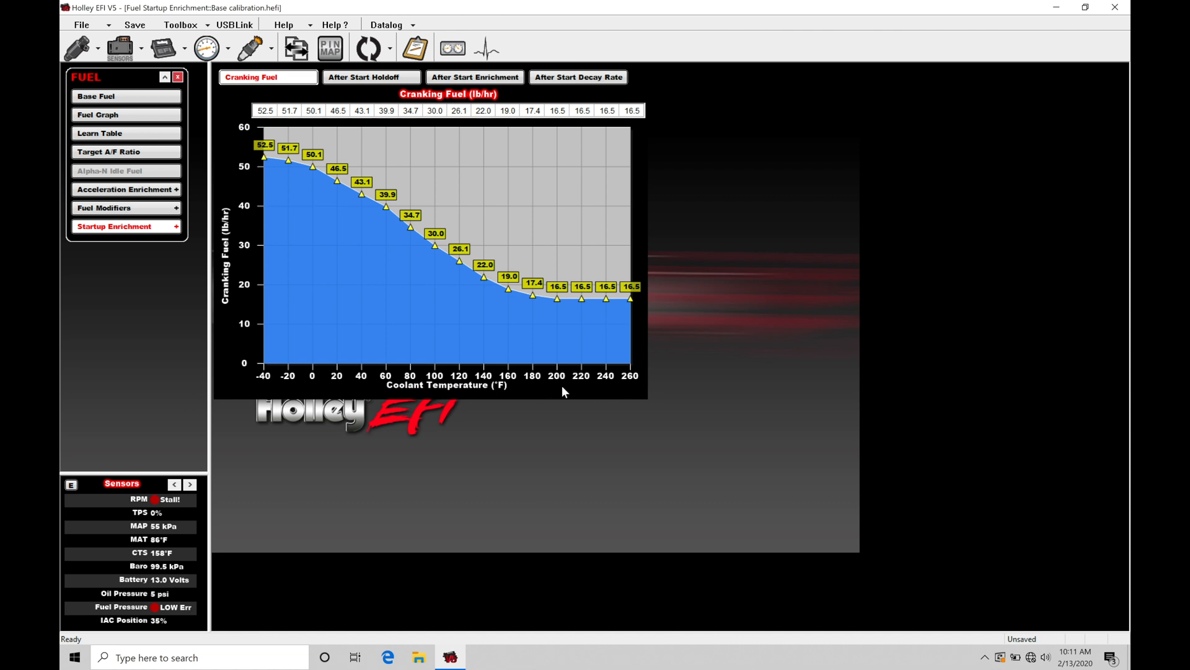
mouse_move(632, 394)
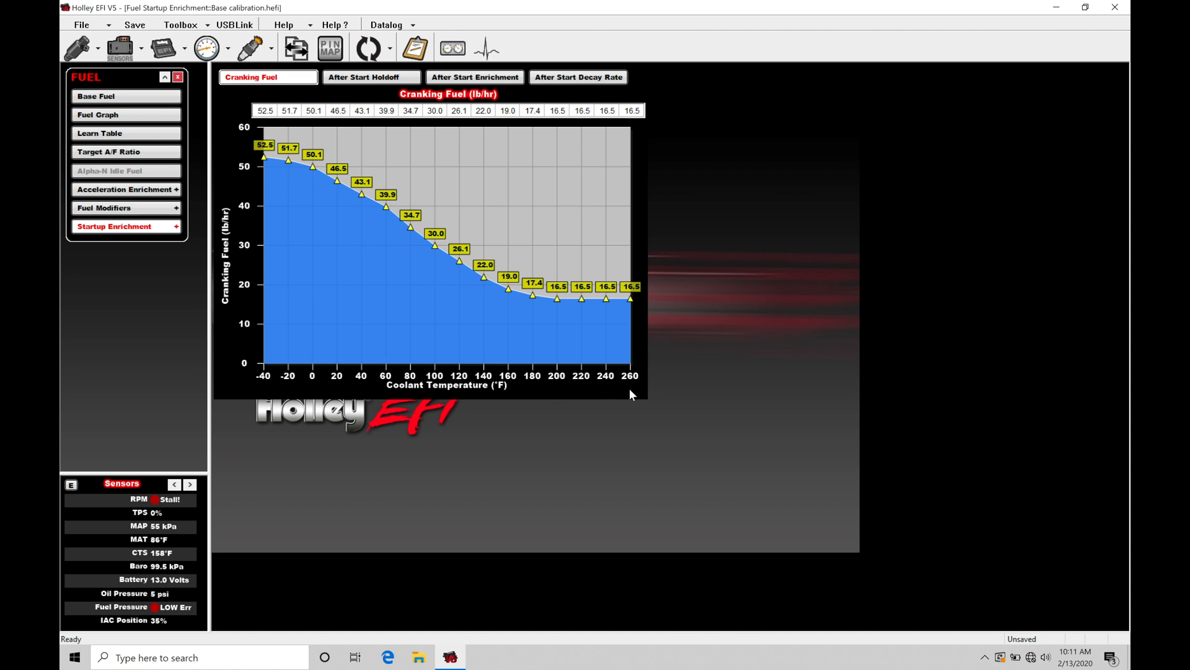
mouse_move(271, 391)
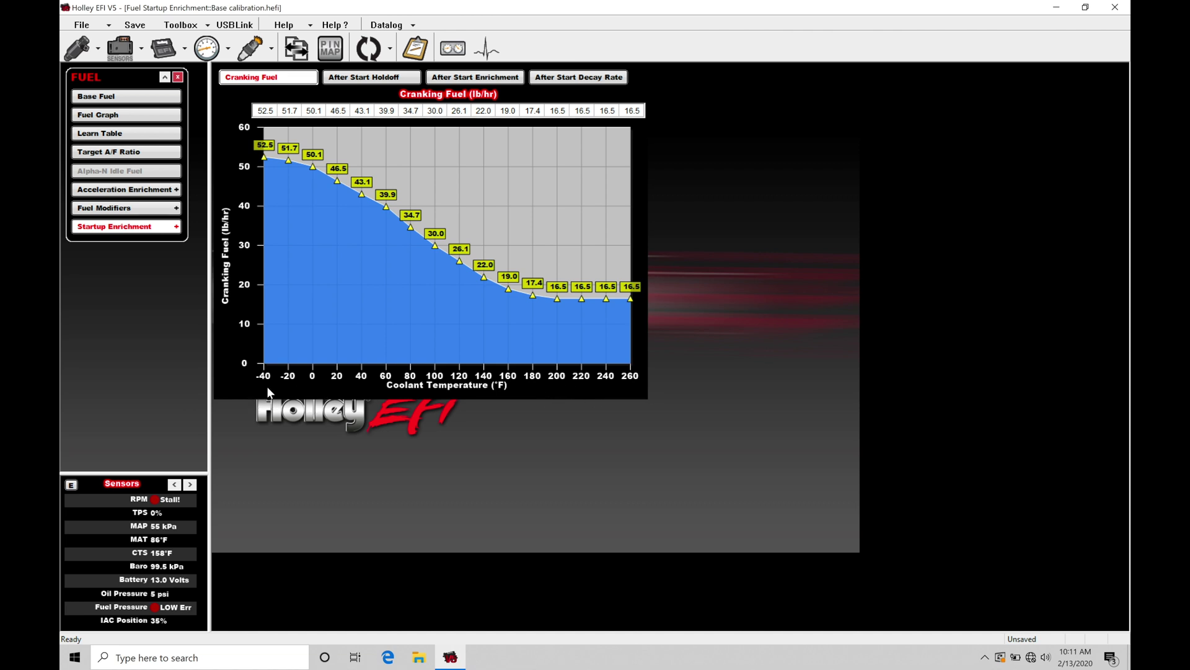
mouse_move(510, 325)
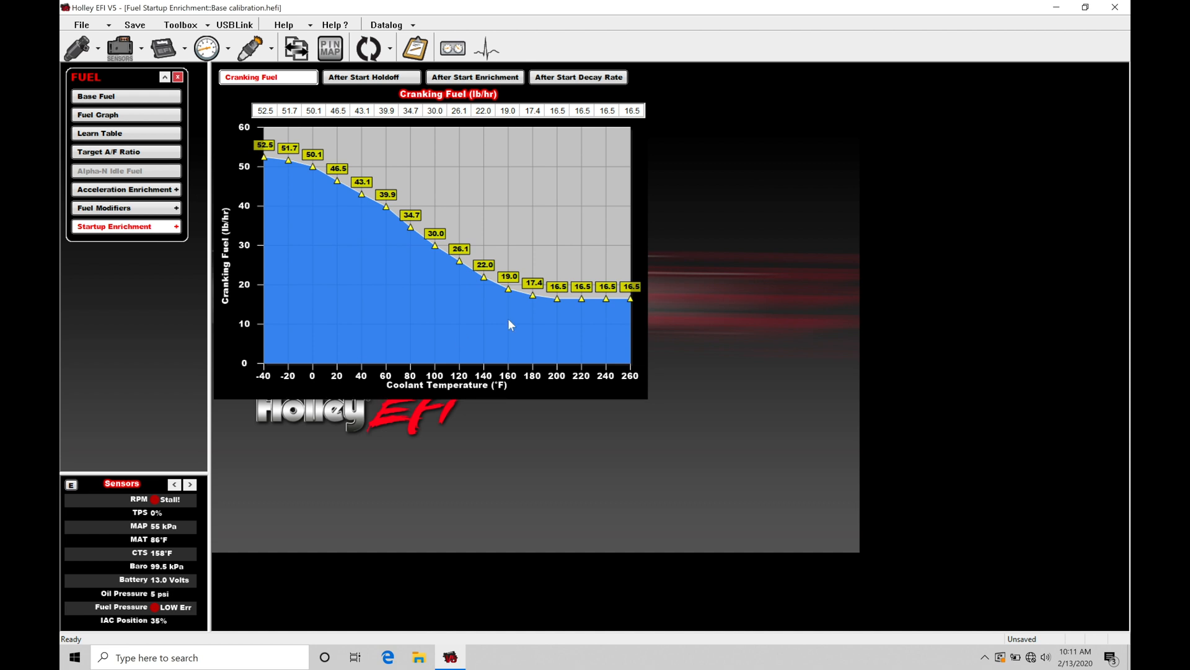
mouse_move(613, 279)
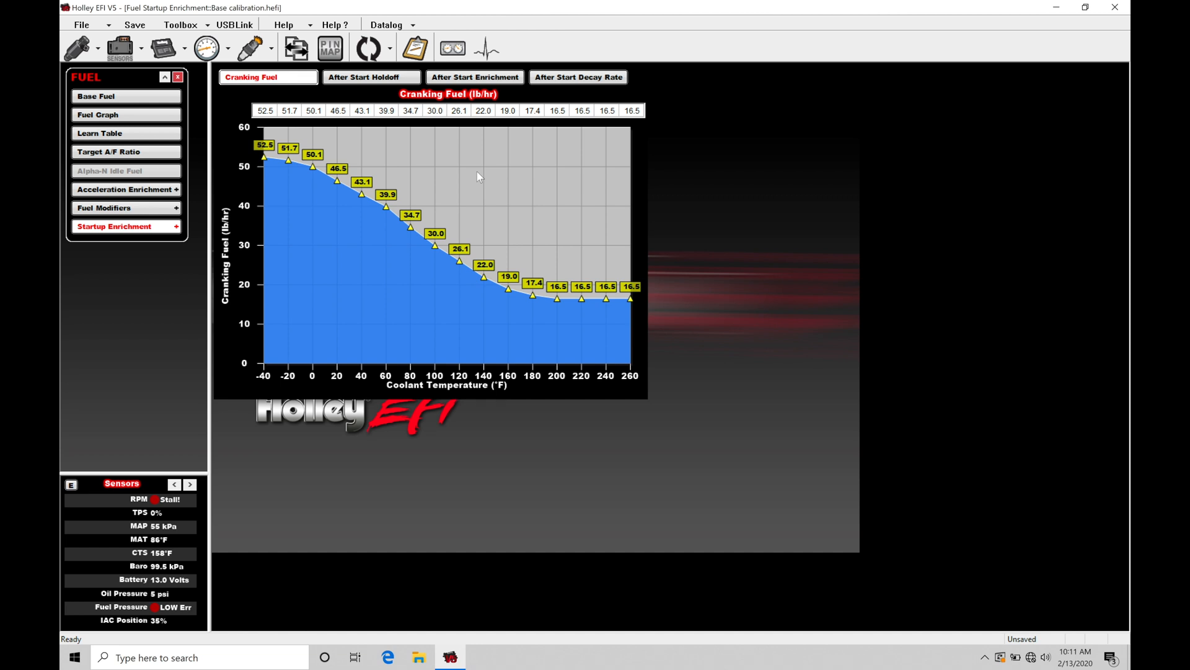
mouse_move(329, 385)
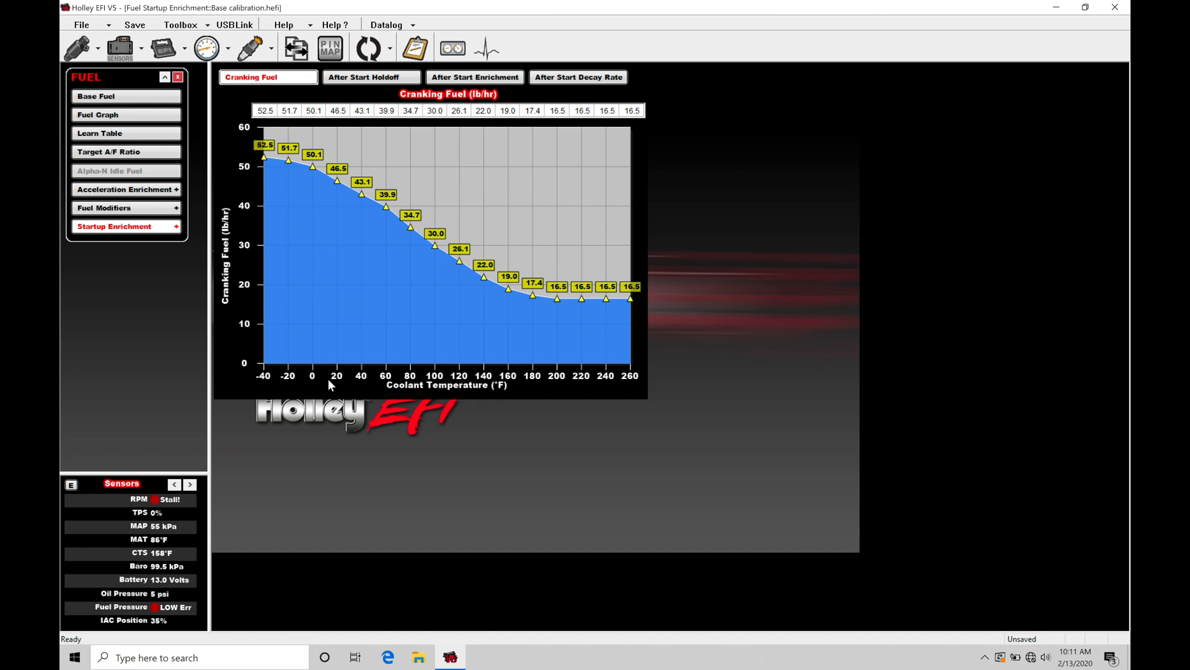
mouse_move(324, 389)
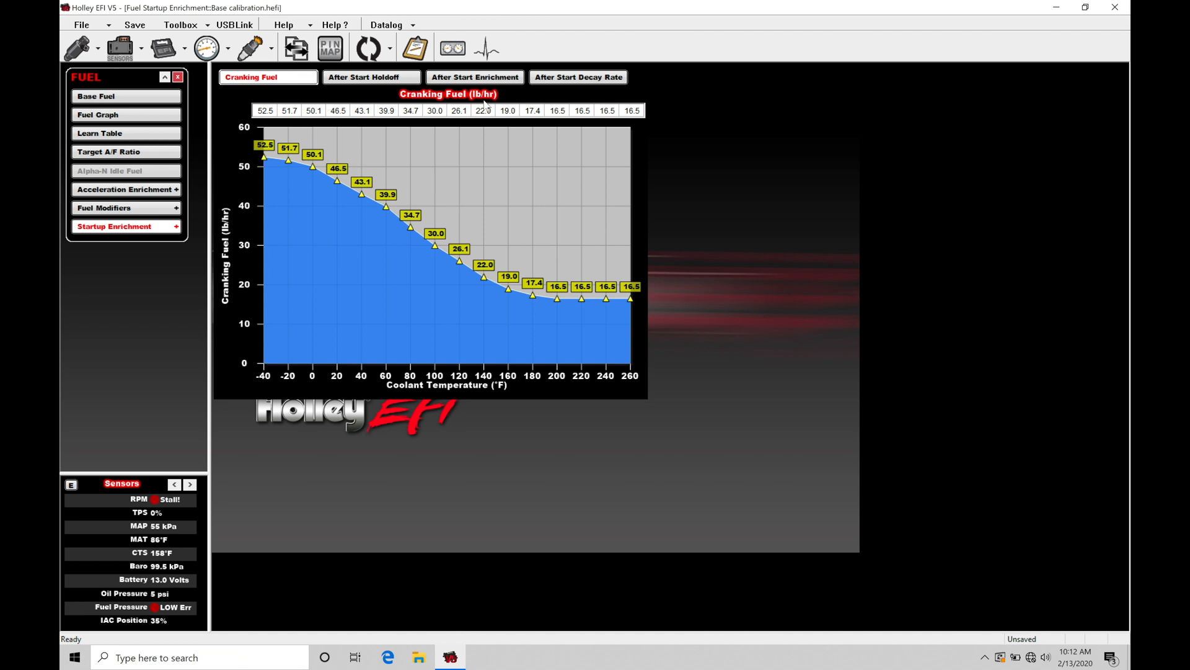
mouse_move(348, 391)
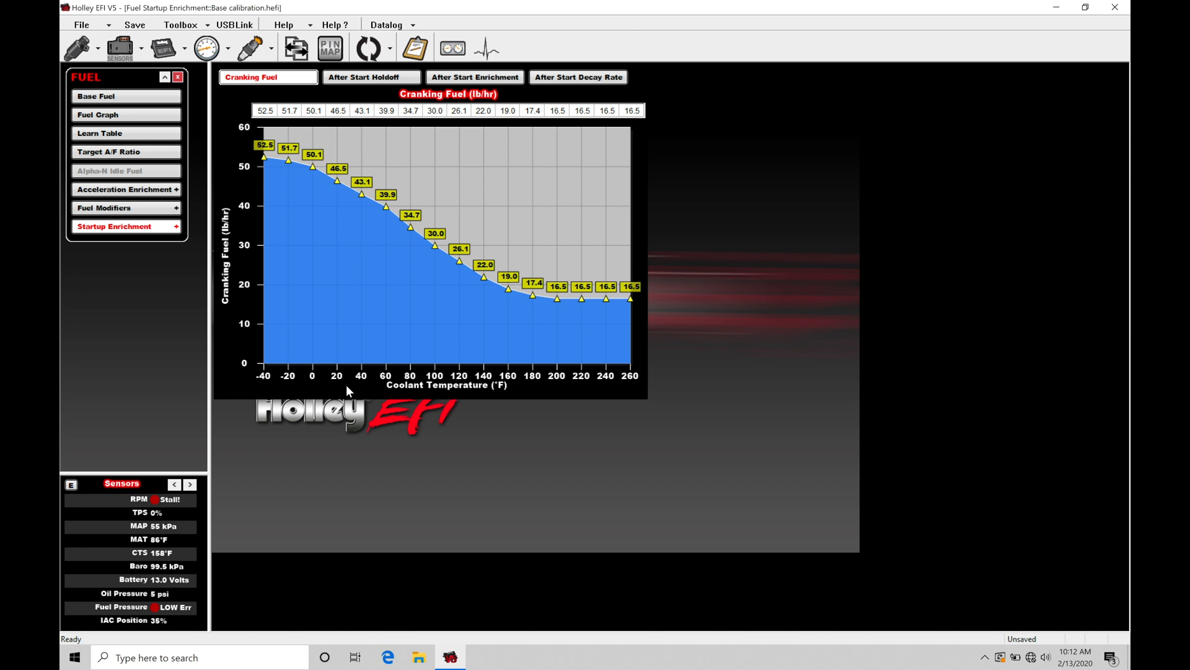
mouse_move(336, 194)
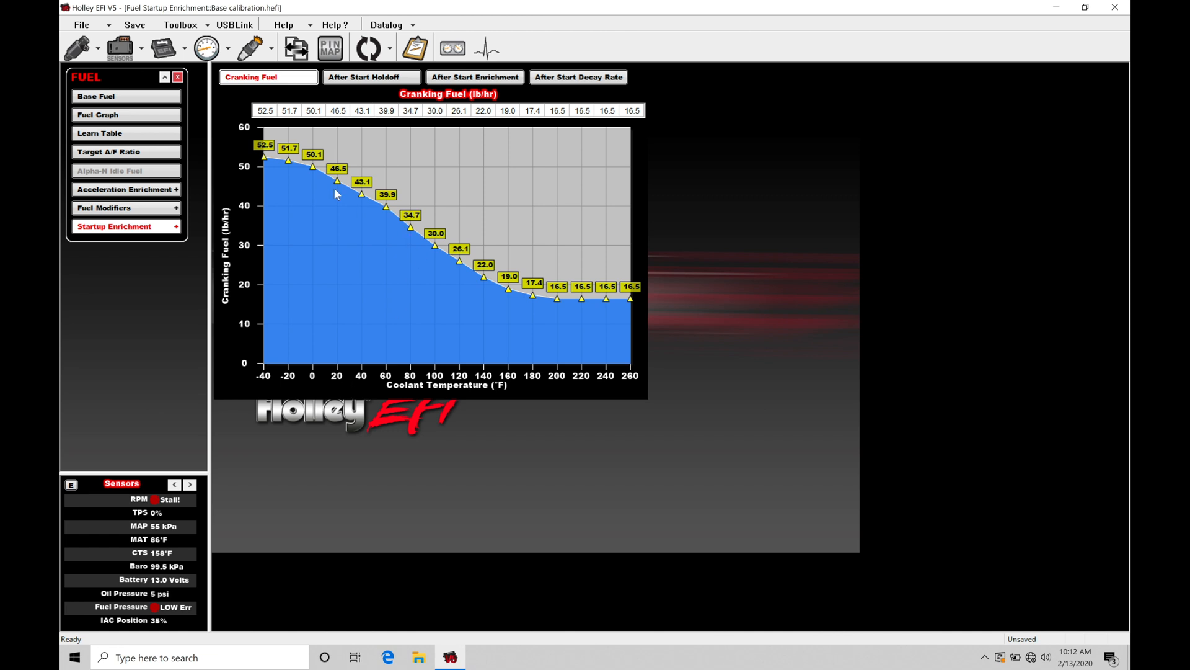
mouse_move(277, 240)
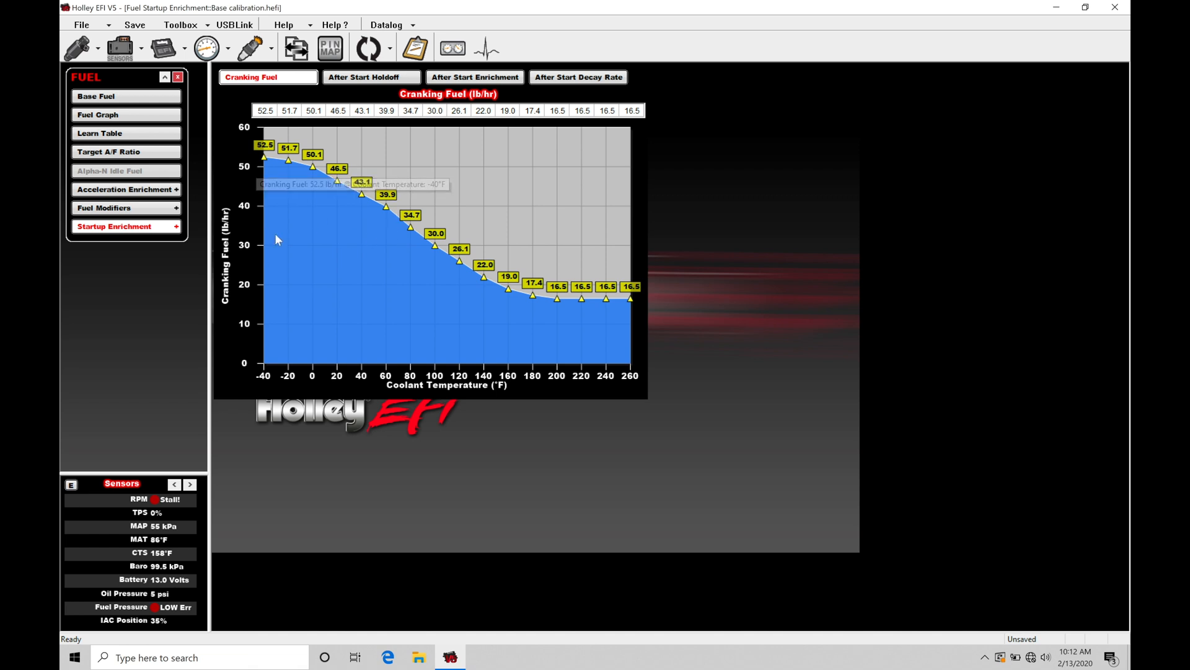
mouse_move(375, 388)
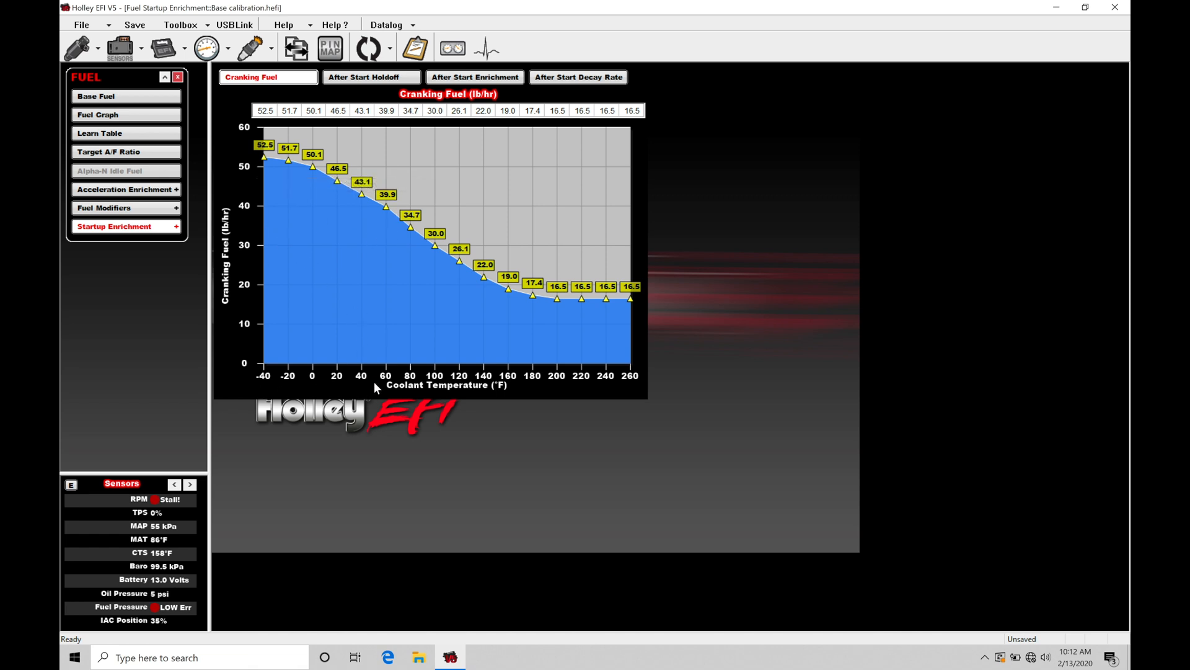
mouse_move(528, 277)
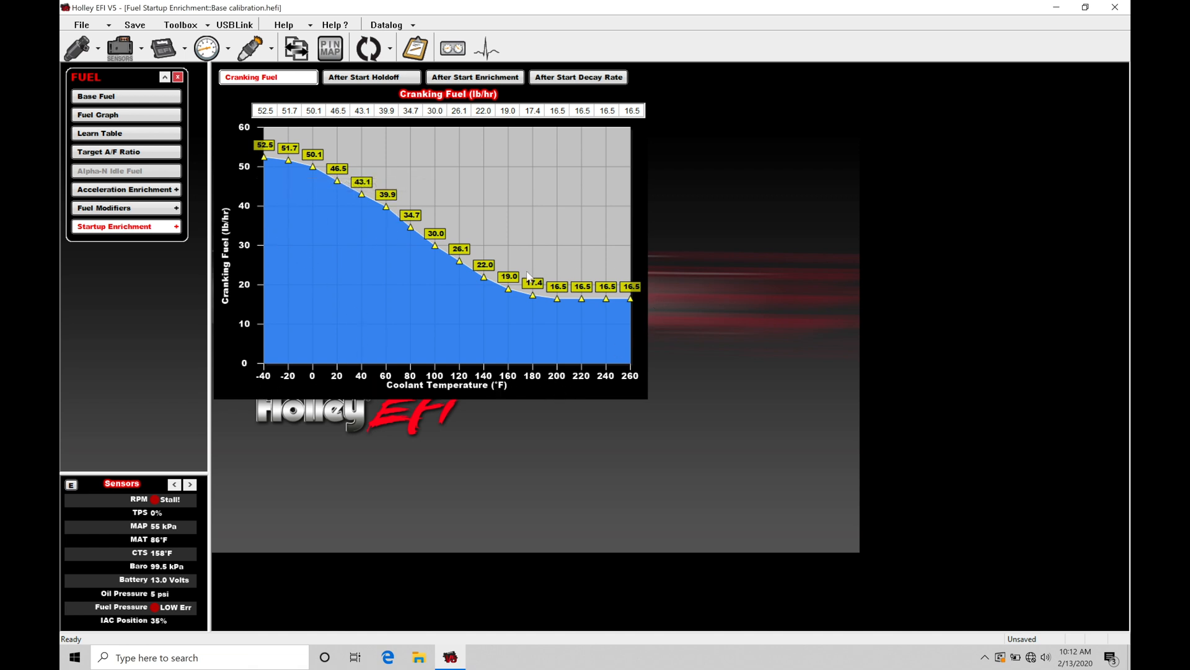
mouse_move(459, 307)
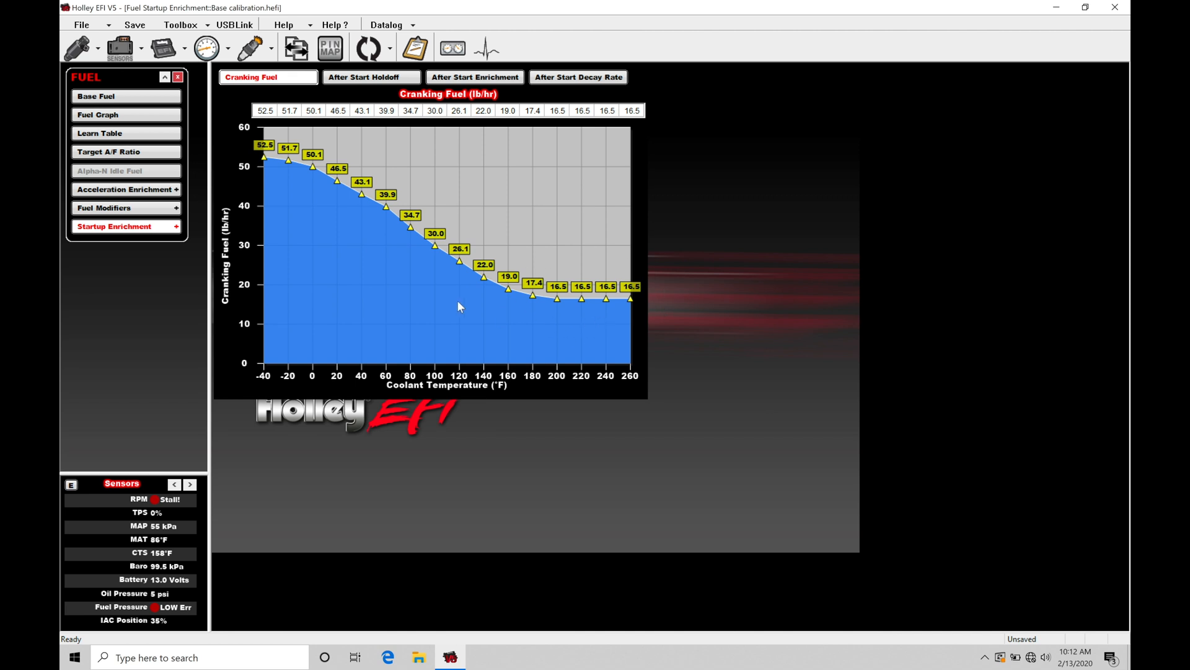
mouse_move(431, 299)
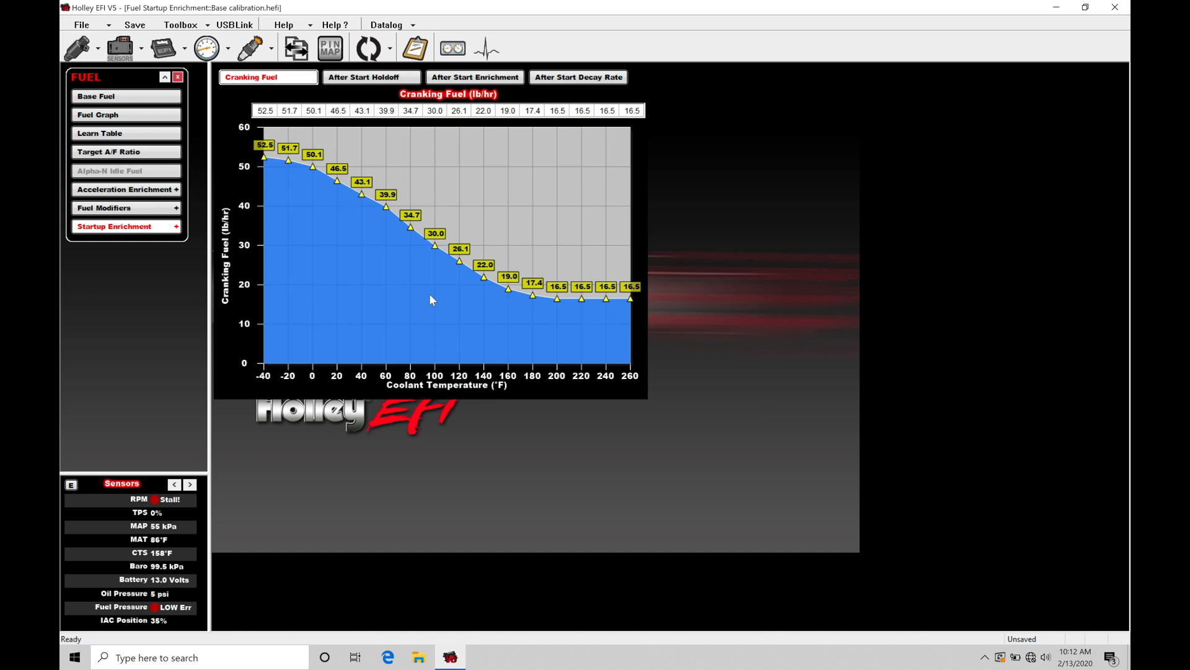
mouse_move(196, 108)
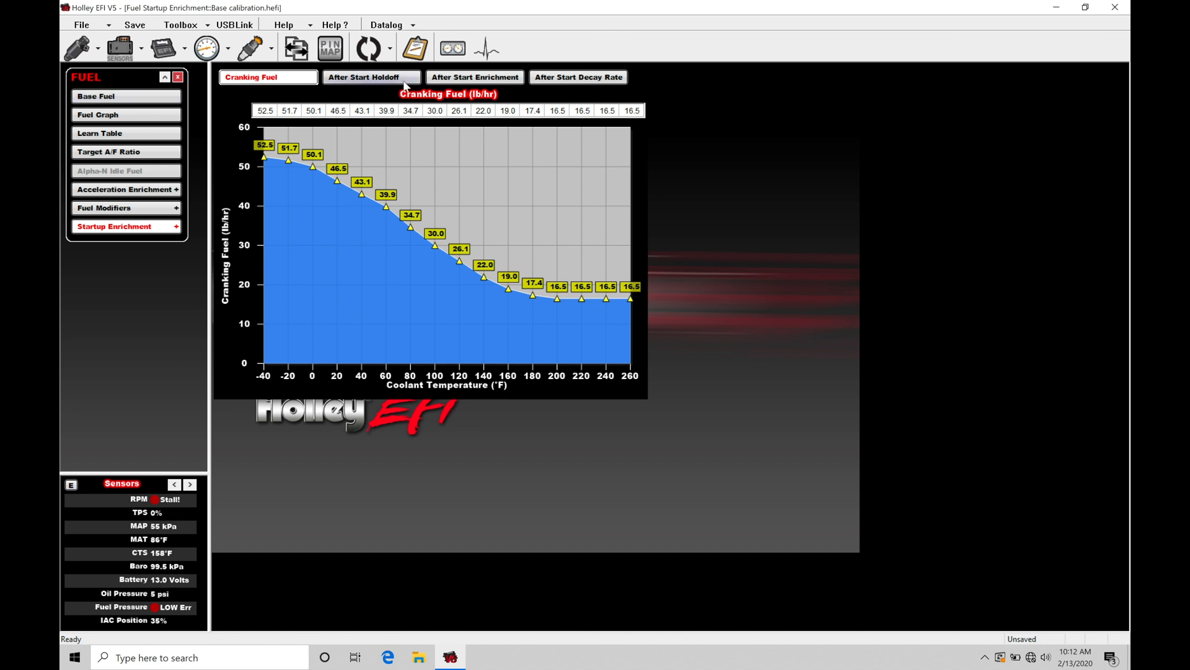
mouse_move(497, 77)
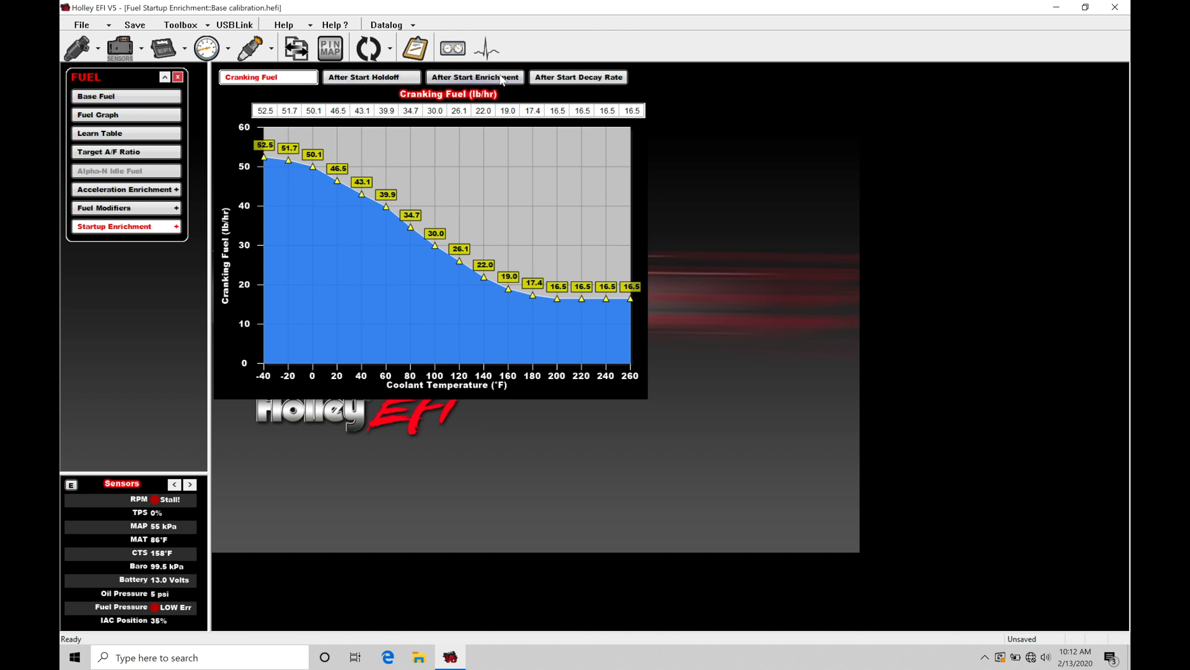
mouse_move(410, 294)
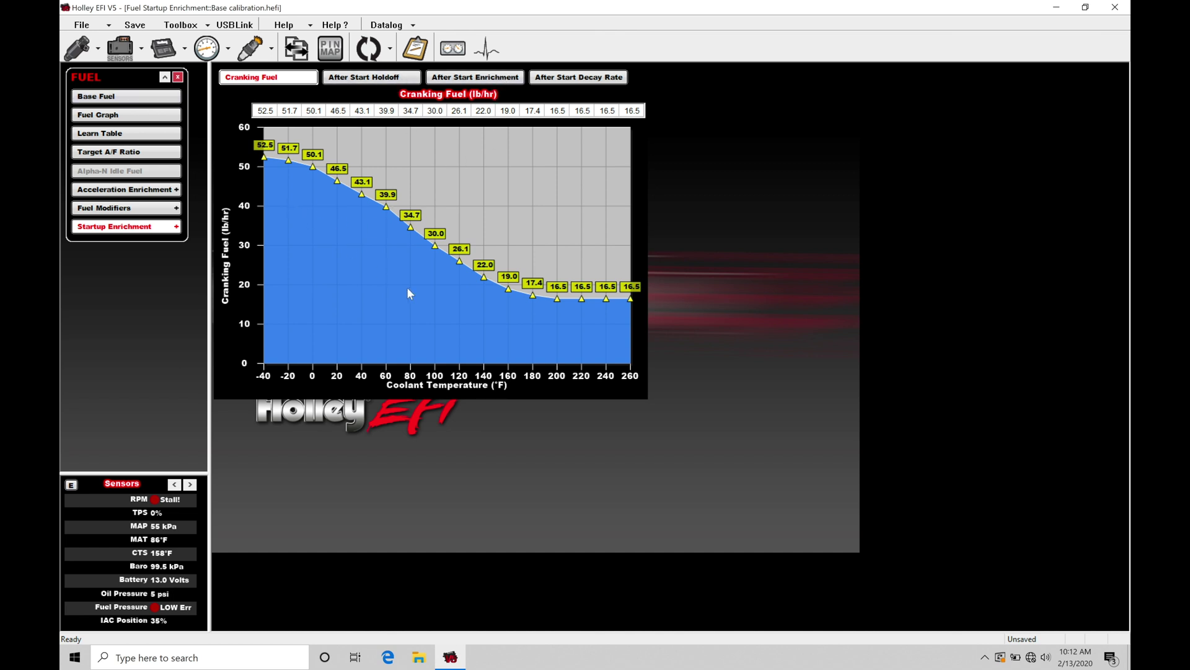
mouse_move(382, 257)
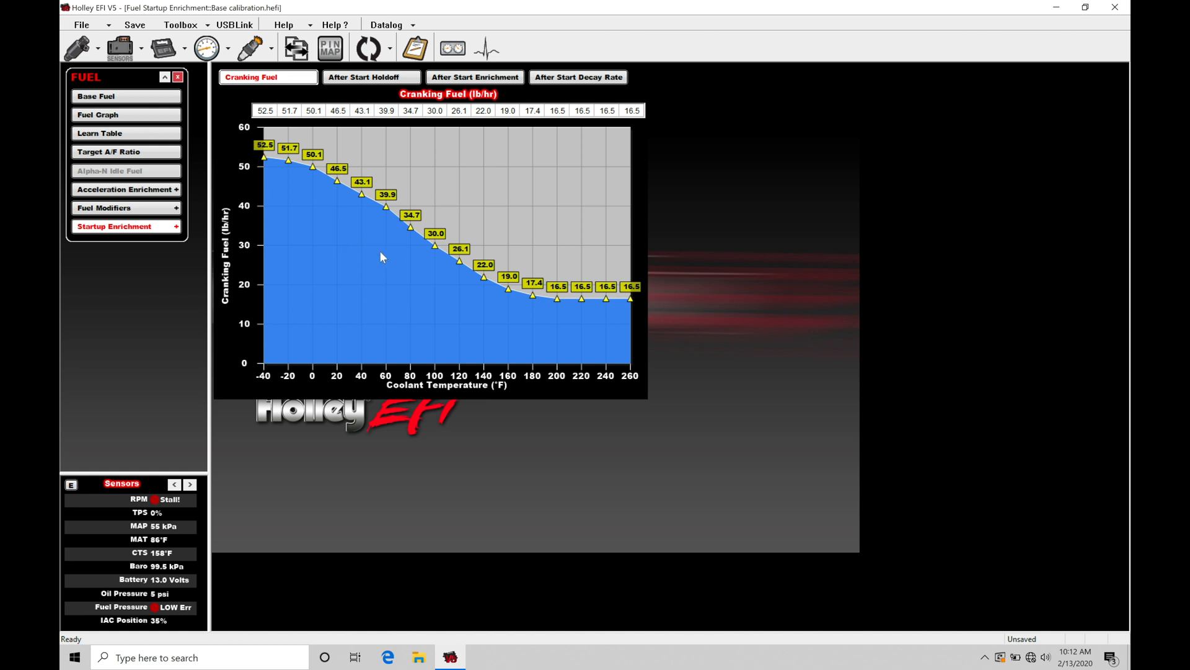
click(97, 95)
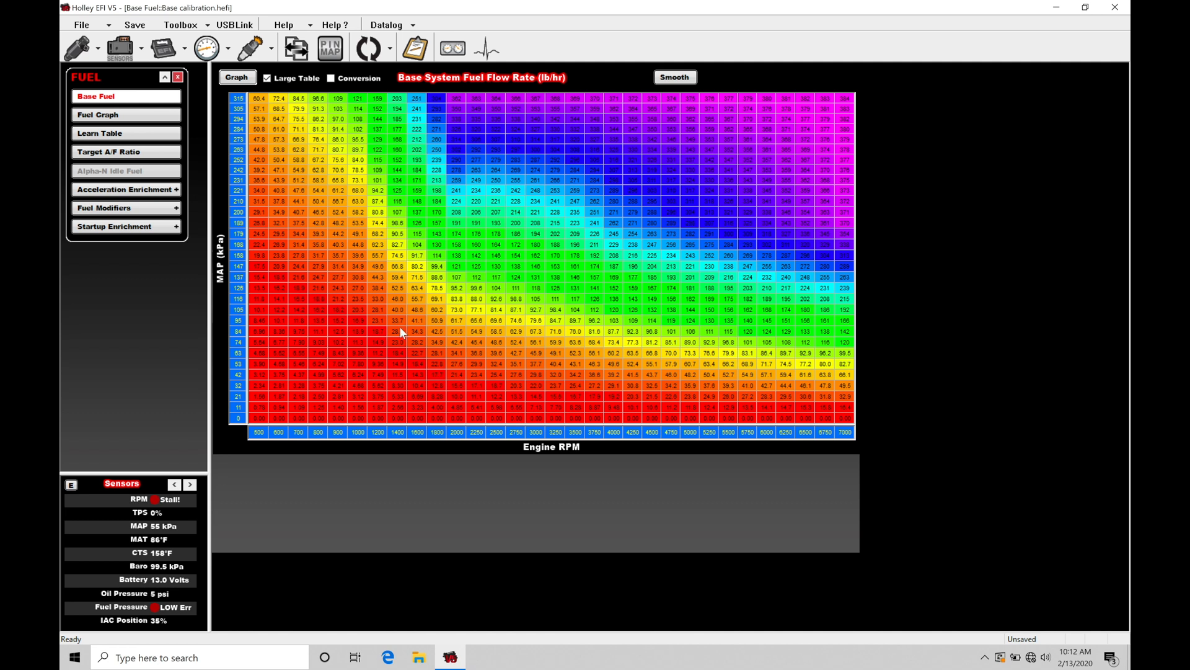
mouse_move(376, 365)
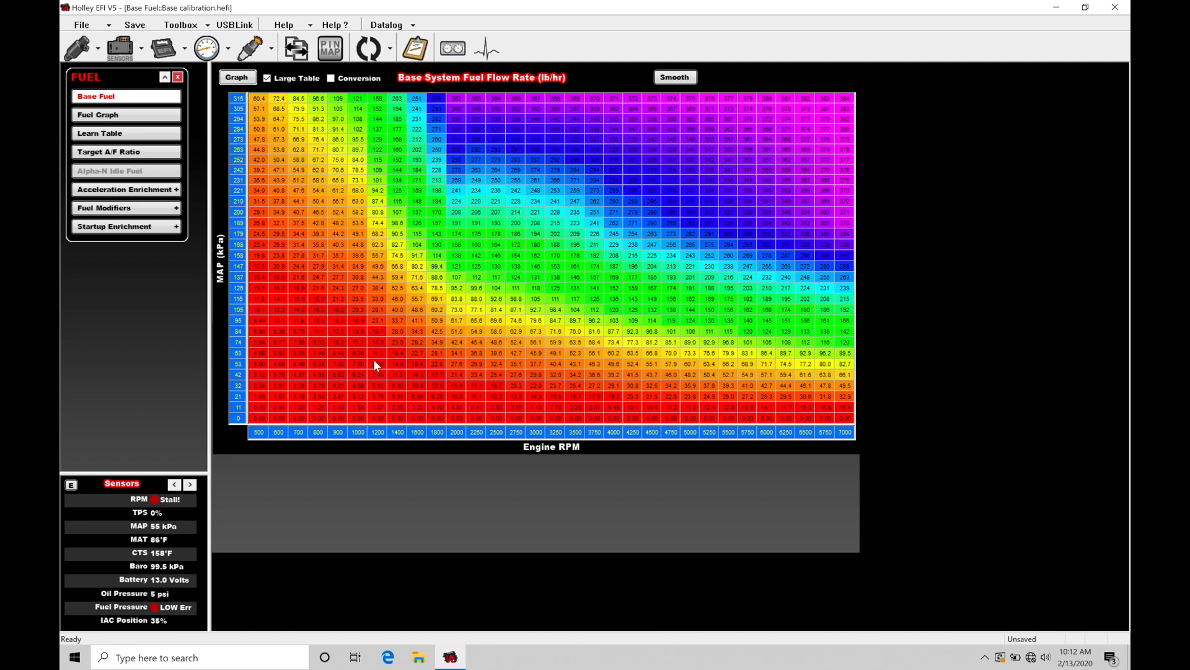
mouse_move(386, 340)
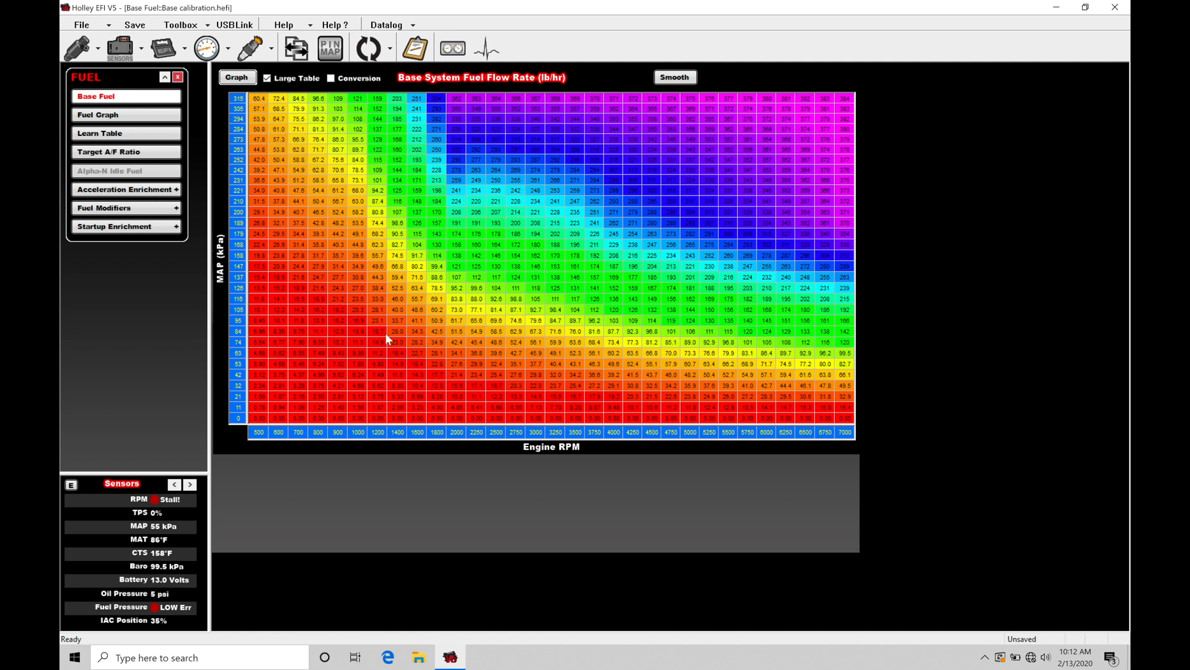
mouse_move(322, 336)
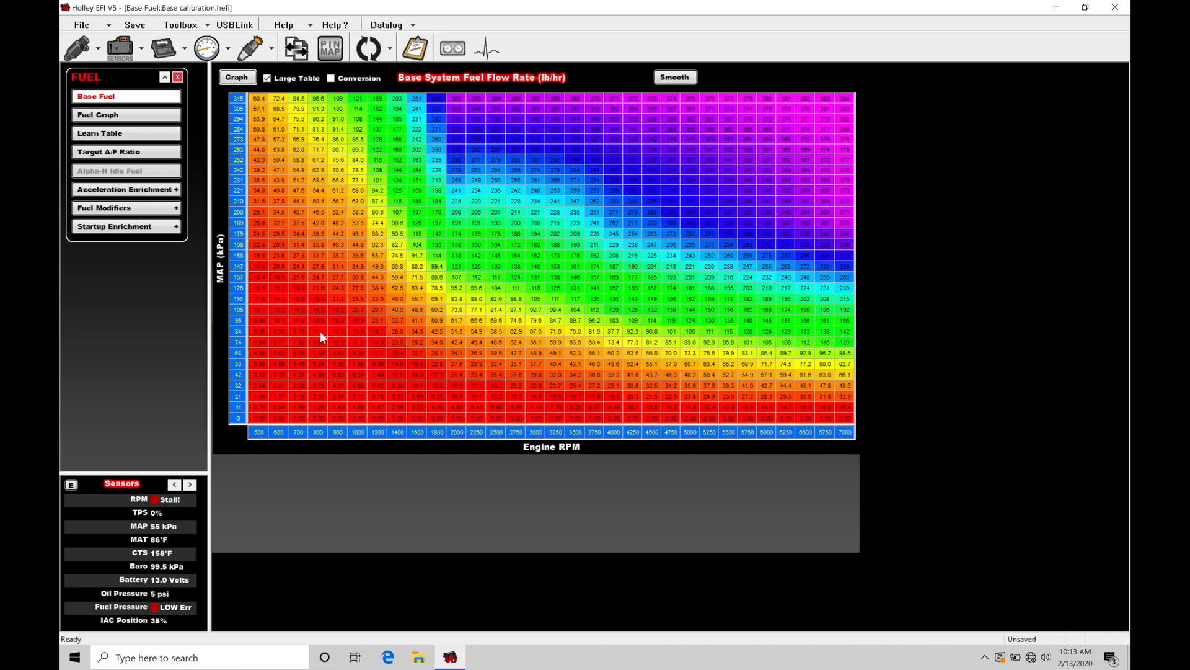
mouse_move(546, 85)
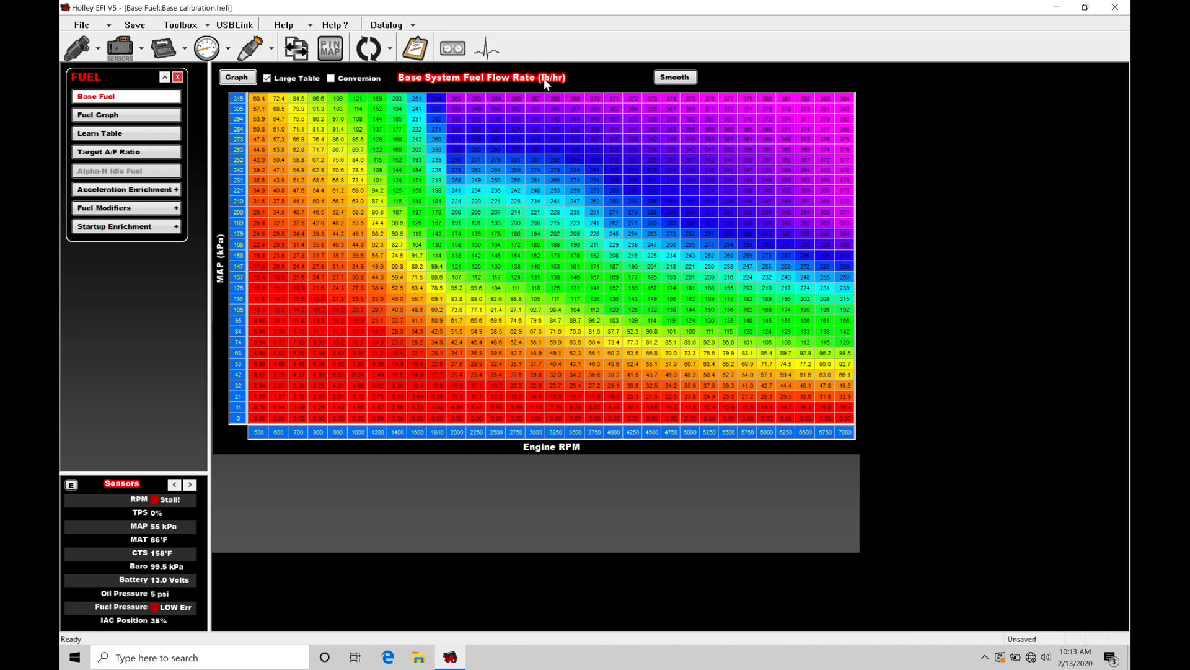
mouse_move(308, 323)
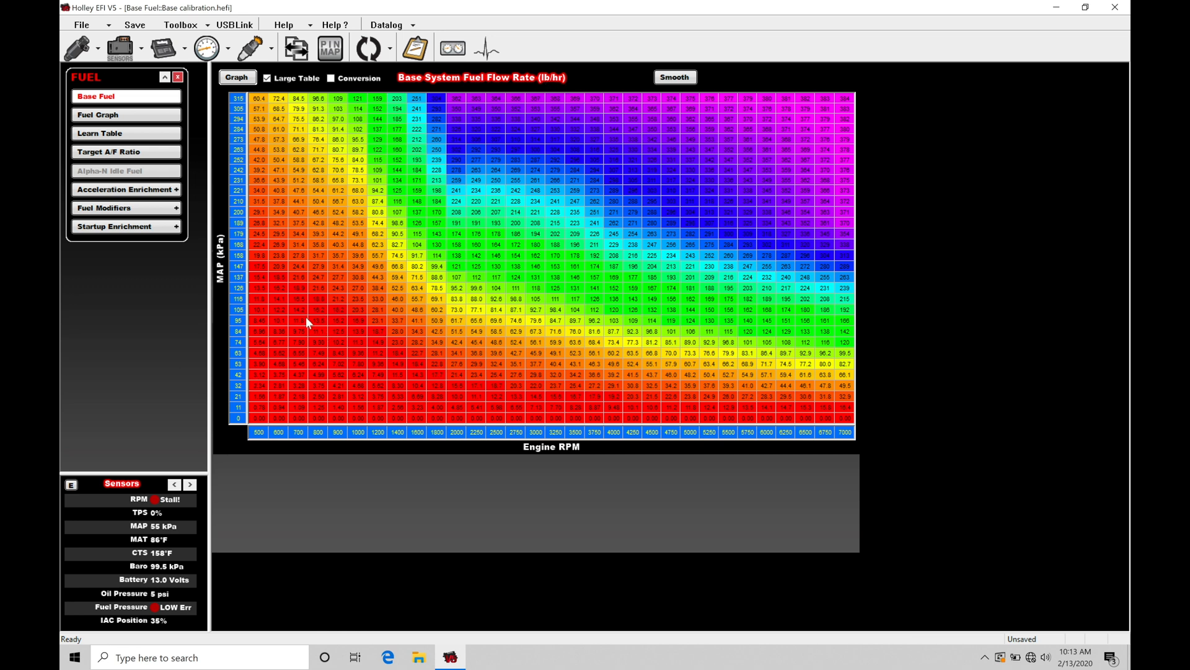
mouse_move(335, 355)
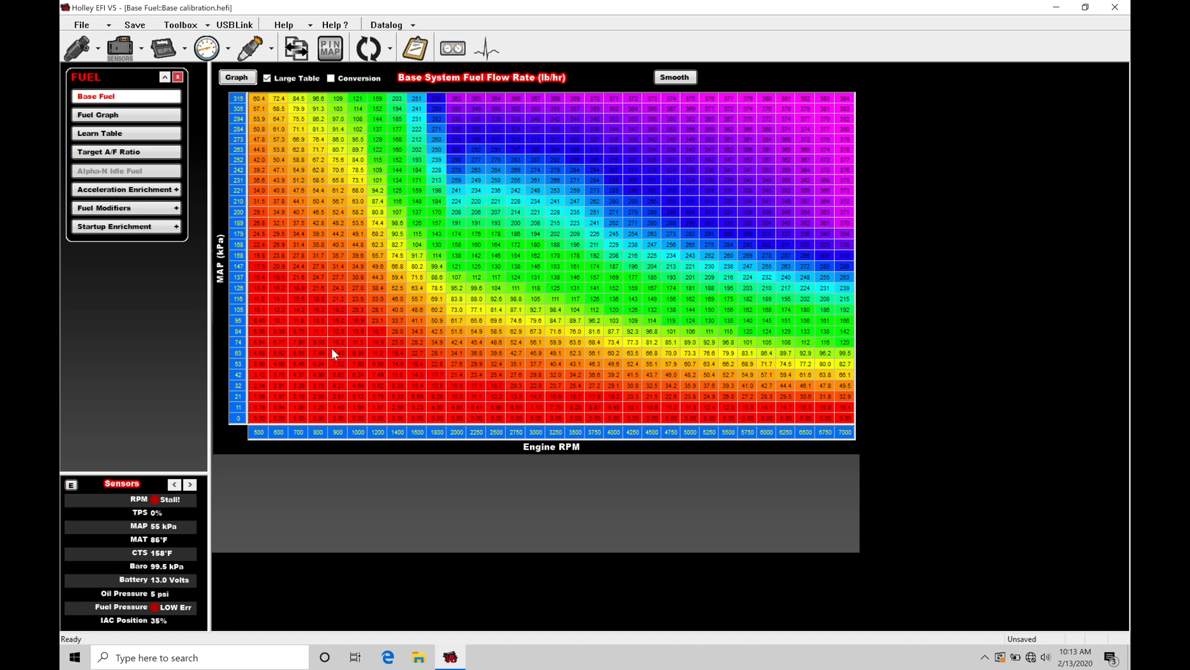
mouse_move(349, 284)
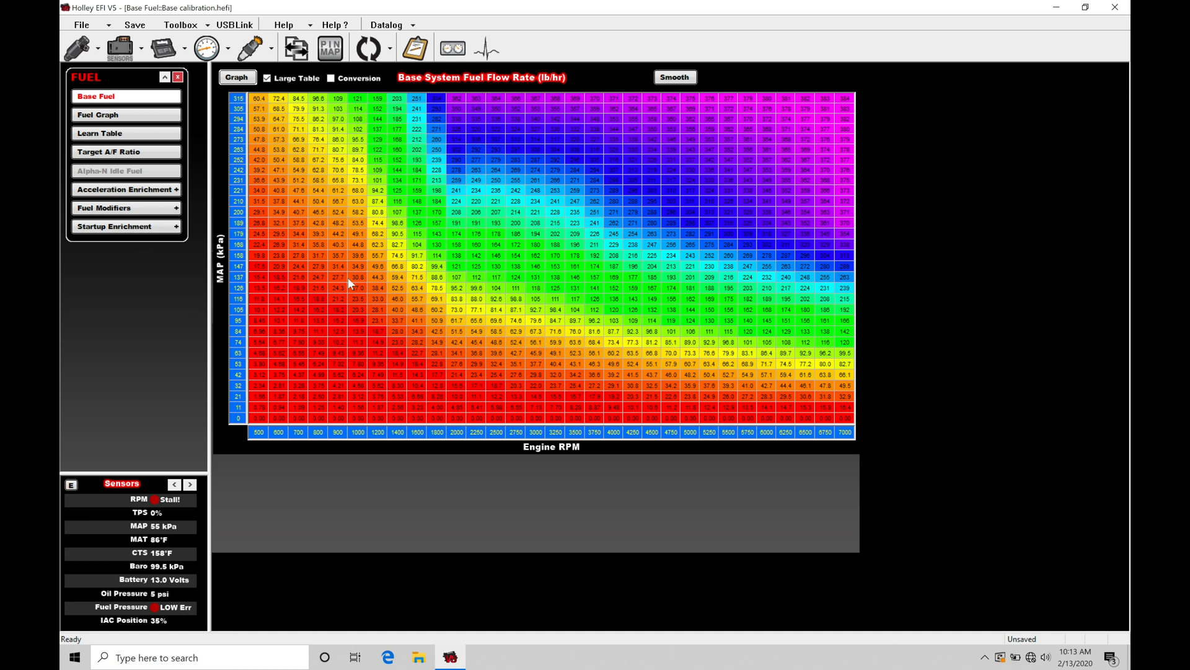
Step: Return to the Startup Enrichment Cranking Fuel graph over coolant temperature
click(115, 226)
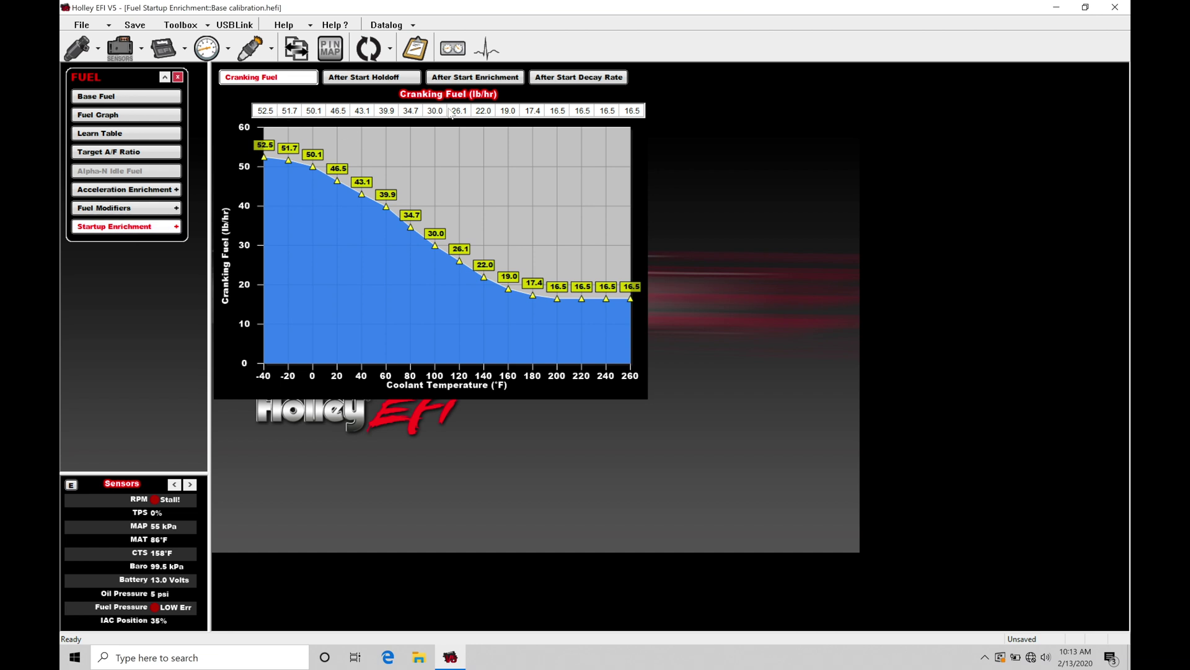
mouse_move(234, 24)
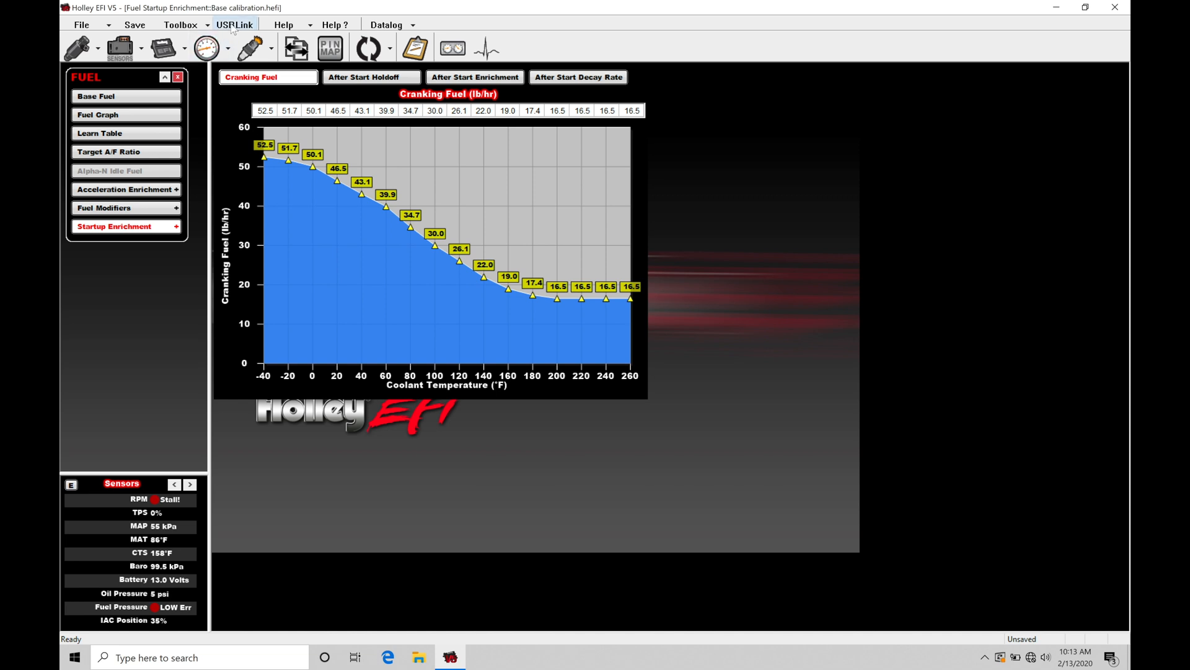
Step: Send the calibration to the ECU via USBLink and switch the Sensors panel to Idle Tuning
click(235, 24)
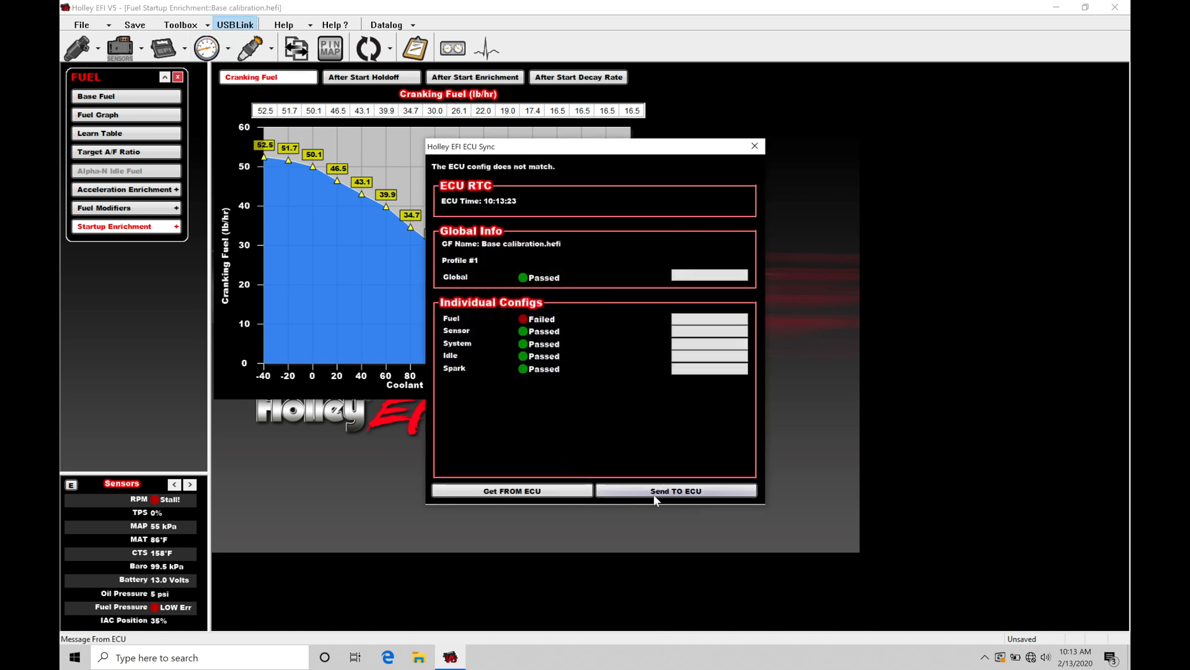
click(674, 490)
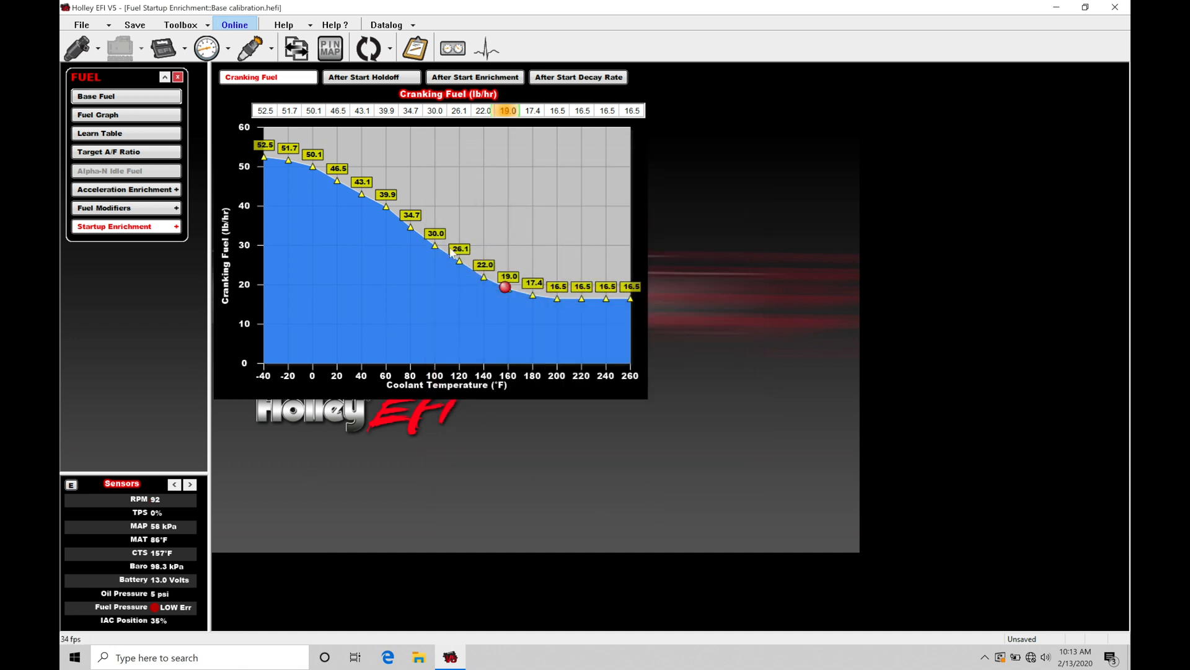
mouse_move(513, 386)
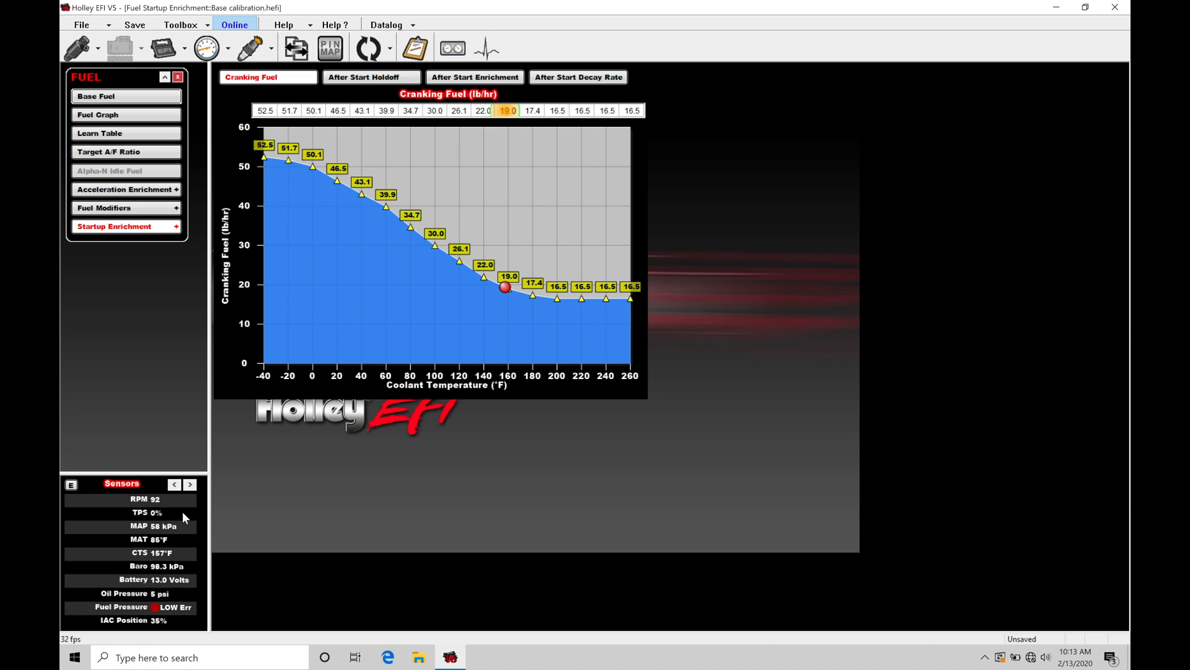
click(189, 484)
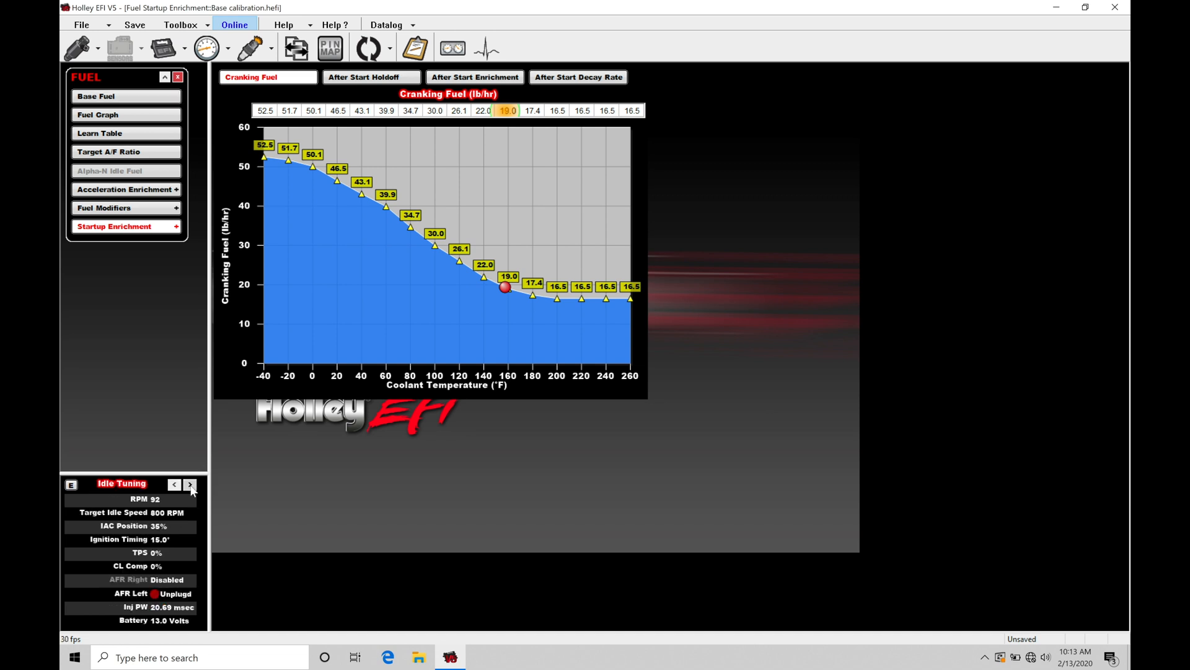